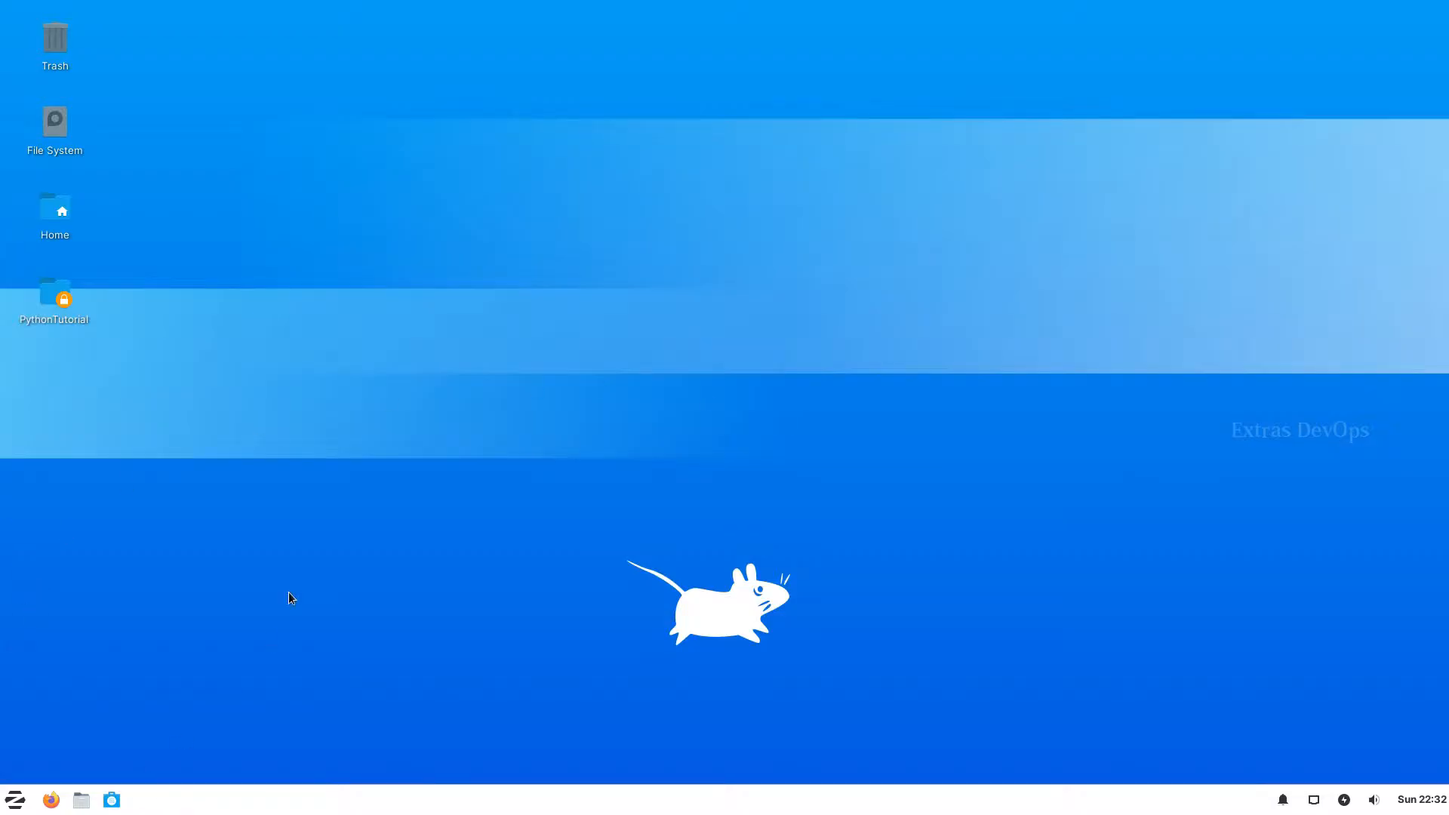
Open a terminal in the Desktop folder from the desktop context menu.
right_click(291, 598)
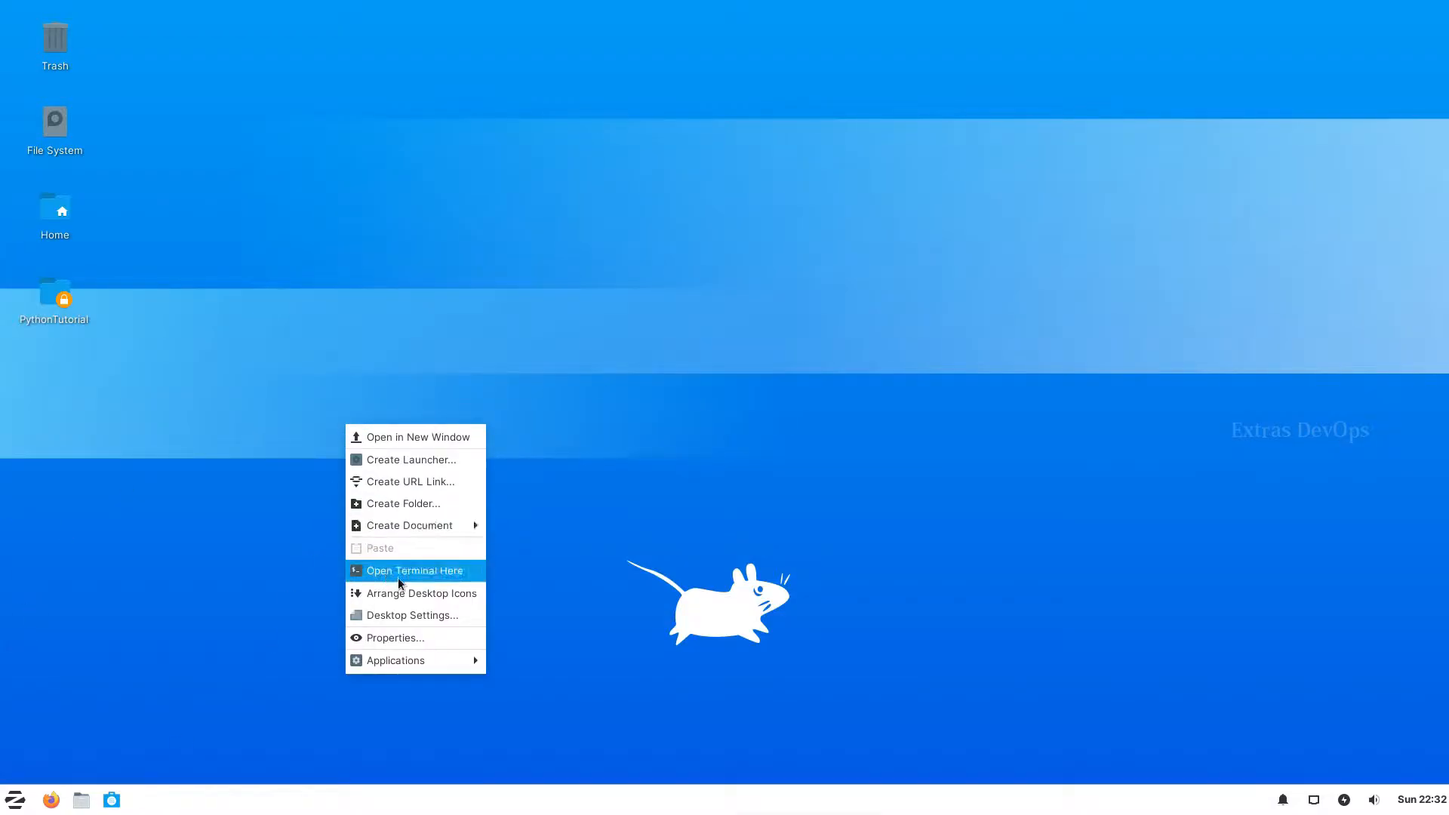
click(414, 570)
text(s)
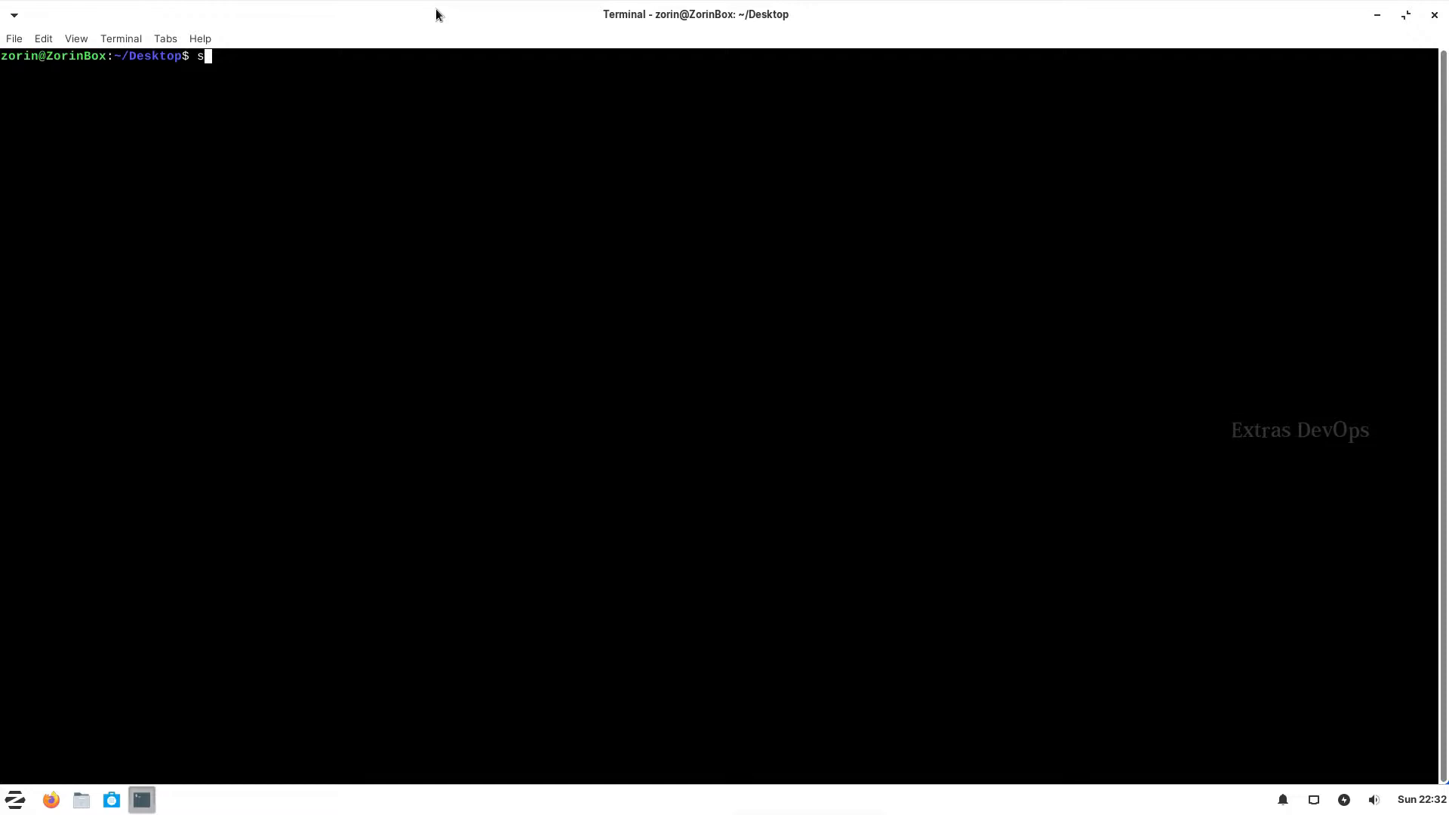
Become root with sudo su, run apt update, and confirm installing build-essential and the dev libraries with Y.
text(udo)
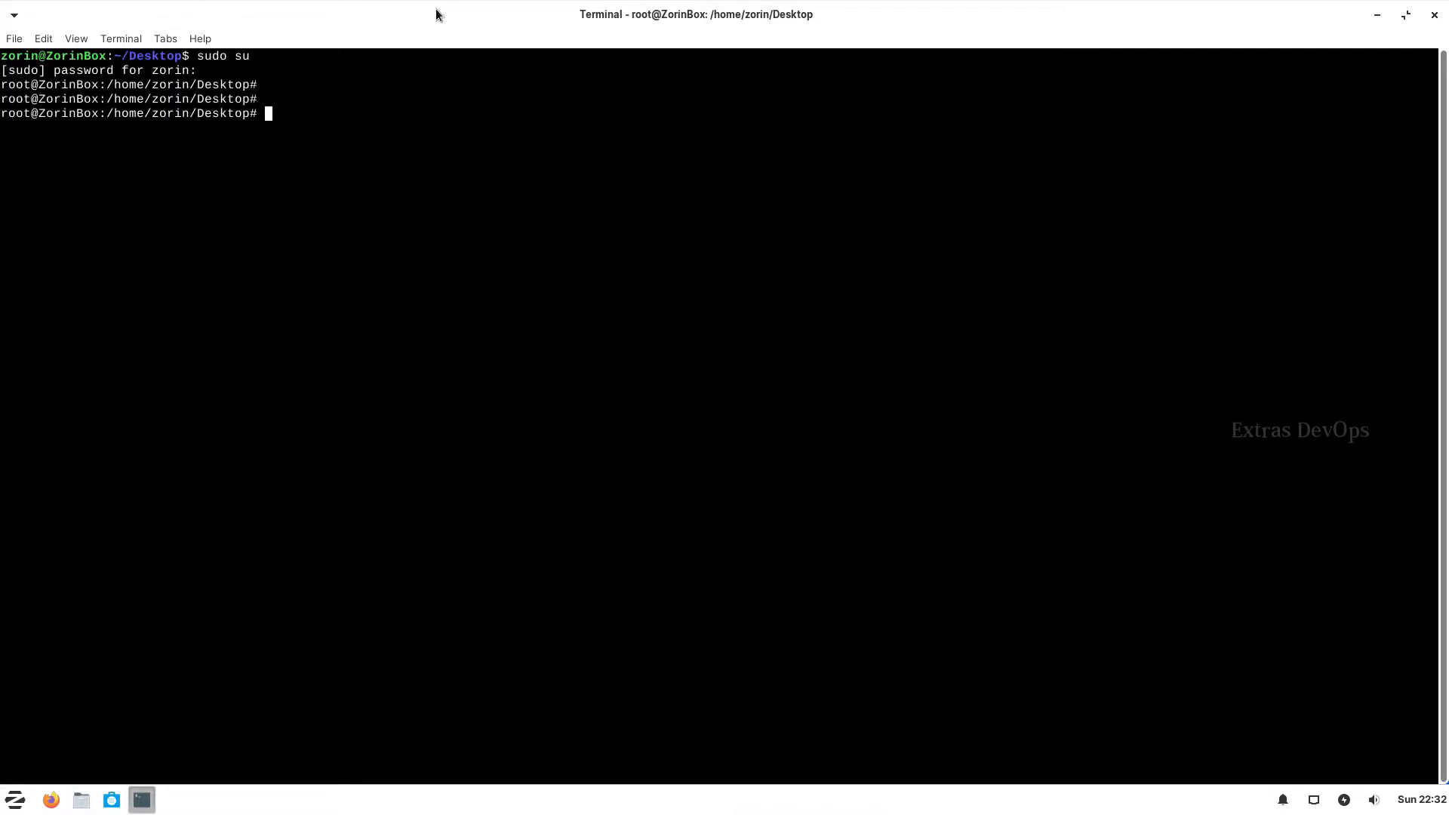
text(sudo a)
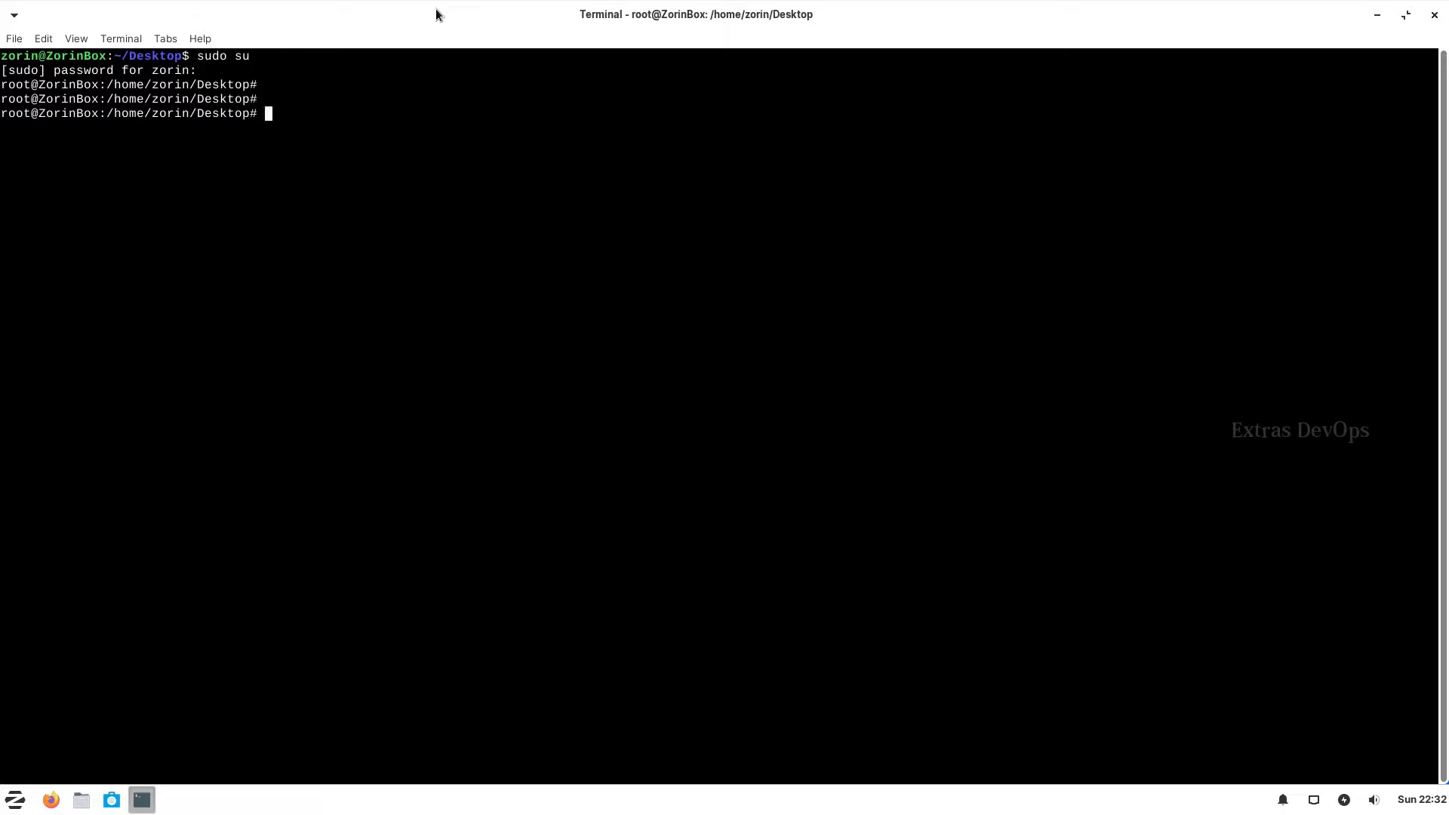
text(apt update)
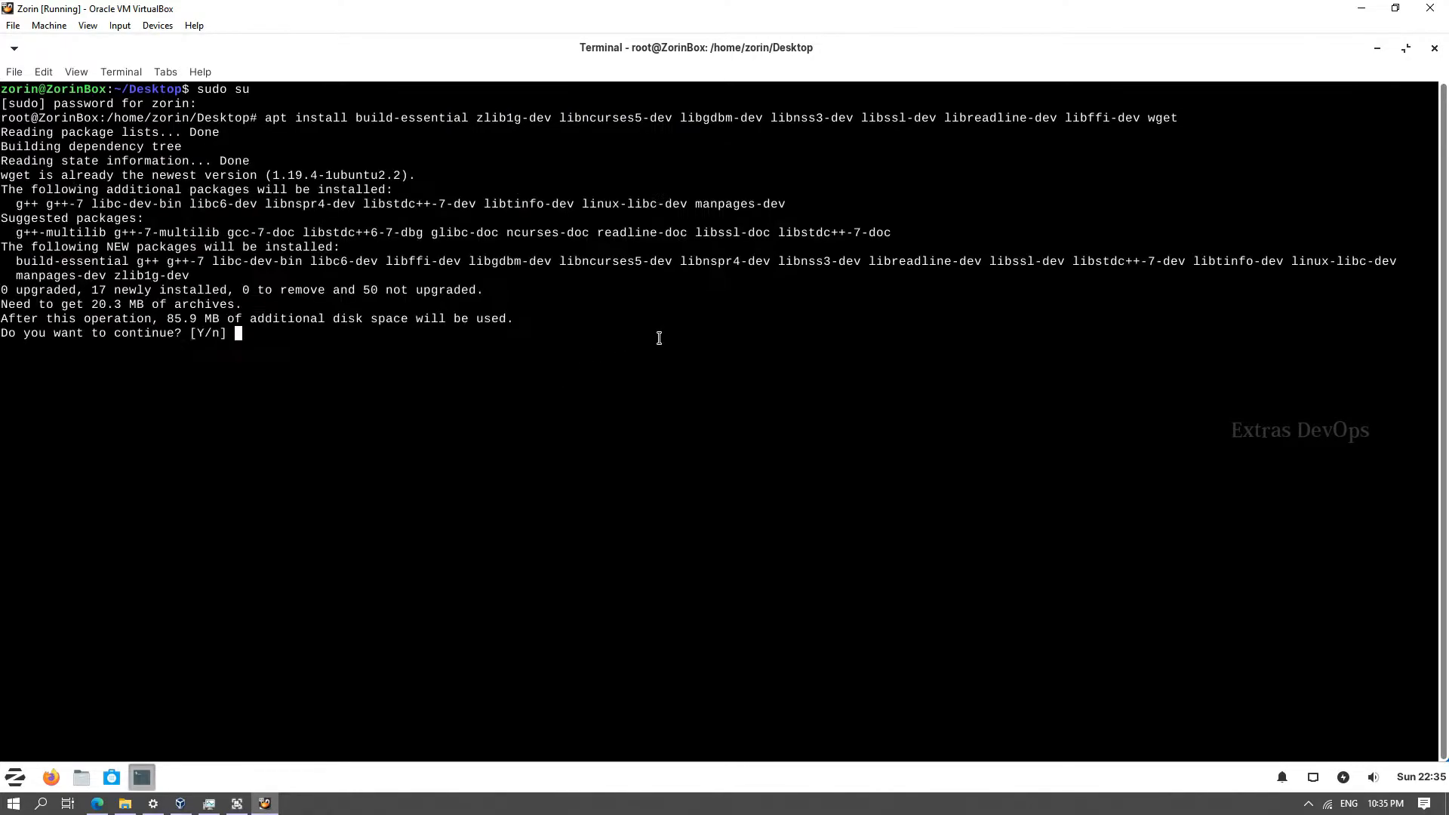
text(Y)
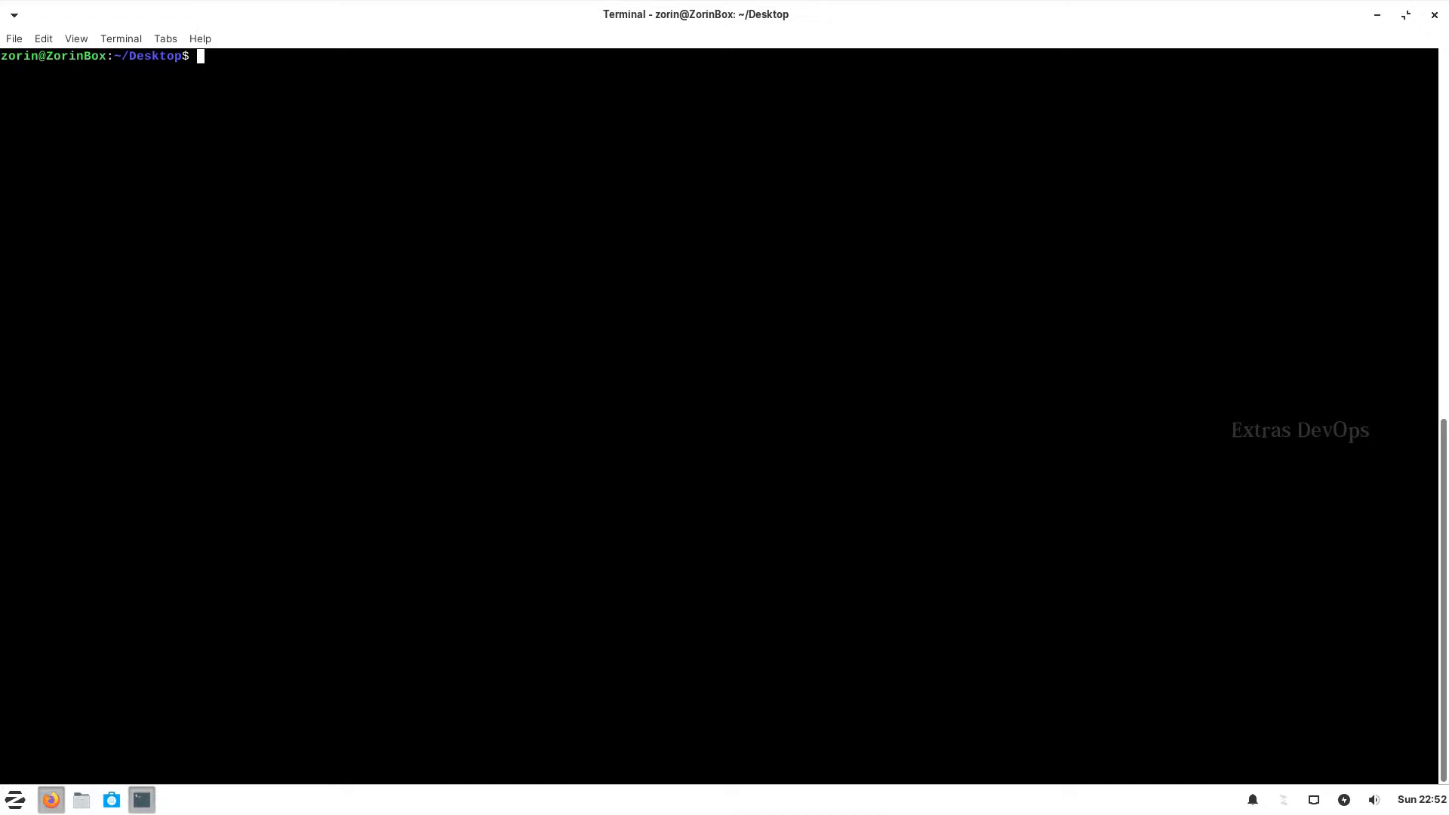
mouse_move(191, 705)
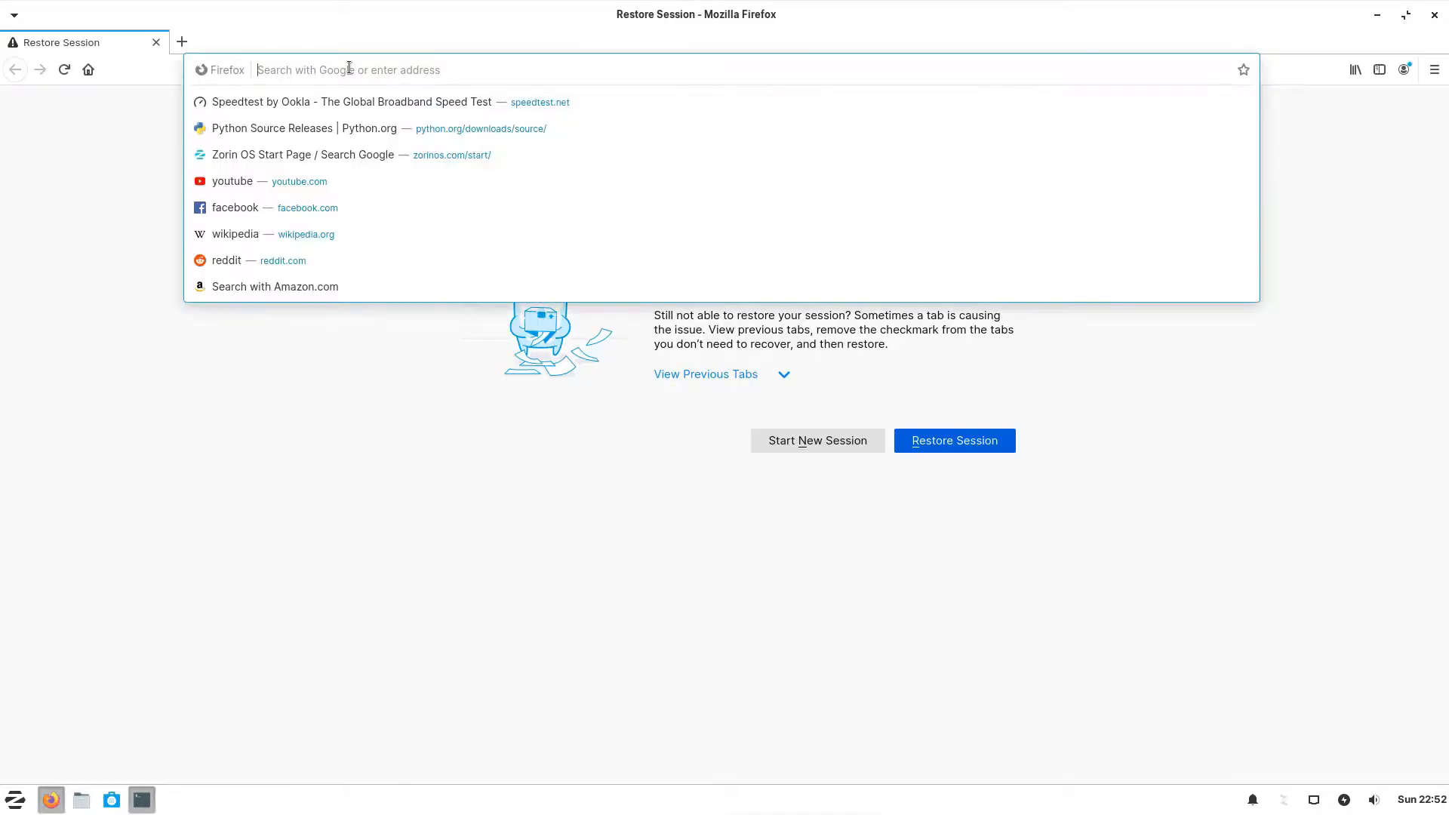
Browse to python.org Downloads in Firefox and scroll to the specific releases list with Python 3.8.5.
text(ps://www.python.org)
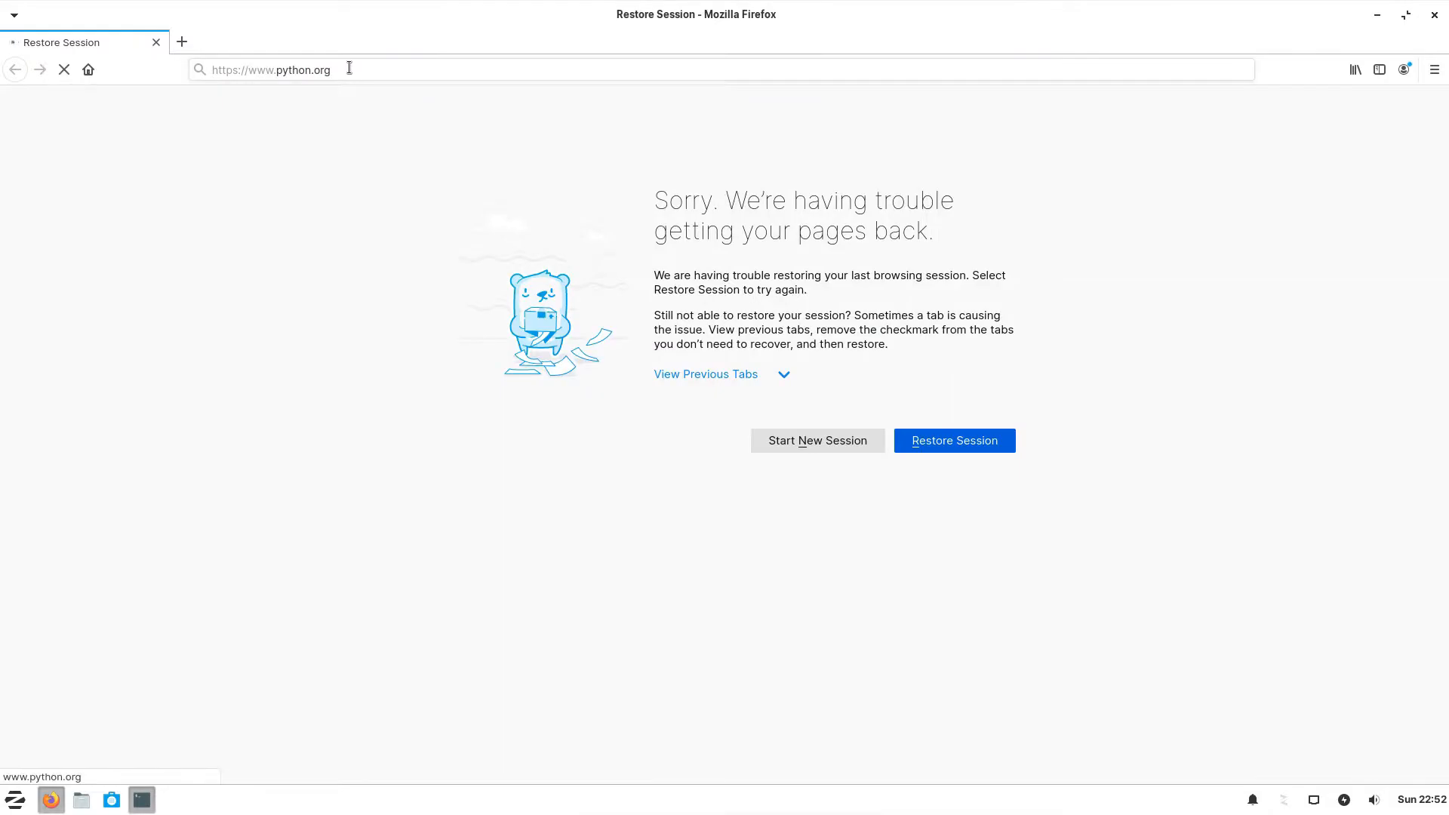
click(953, 439)
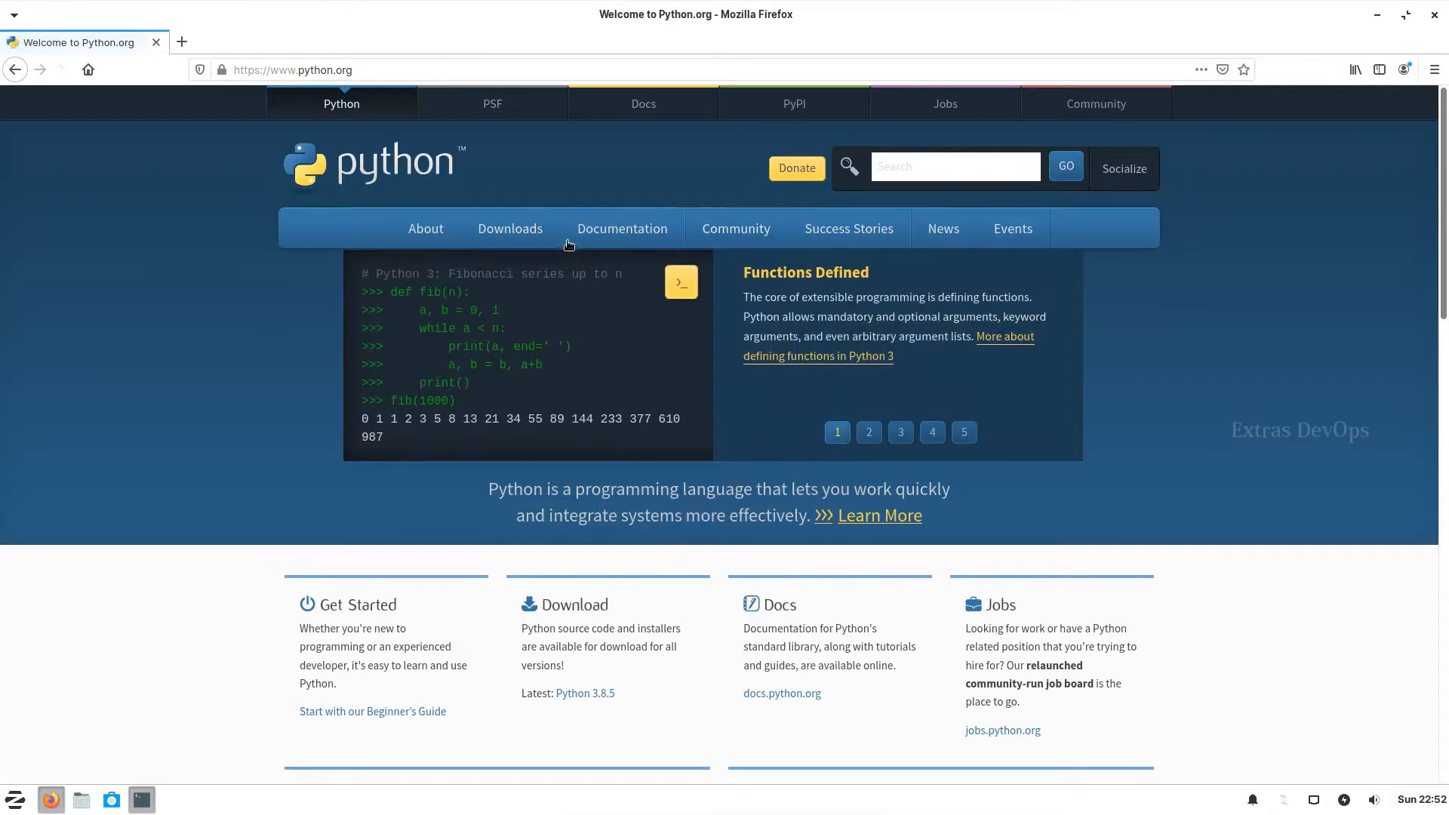
click(509, 228)
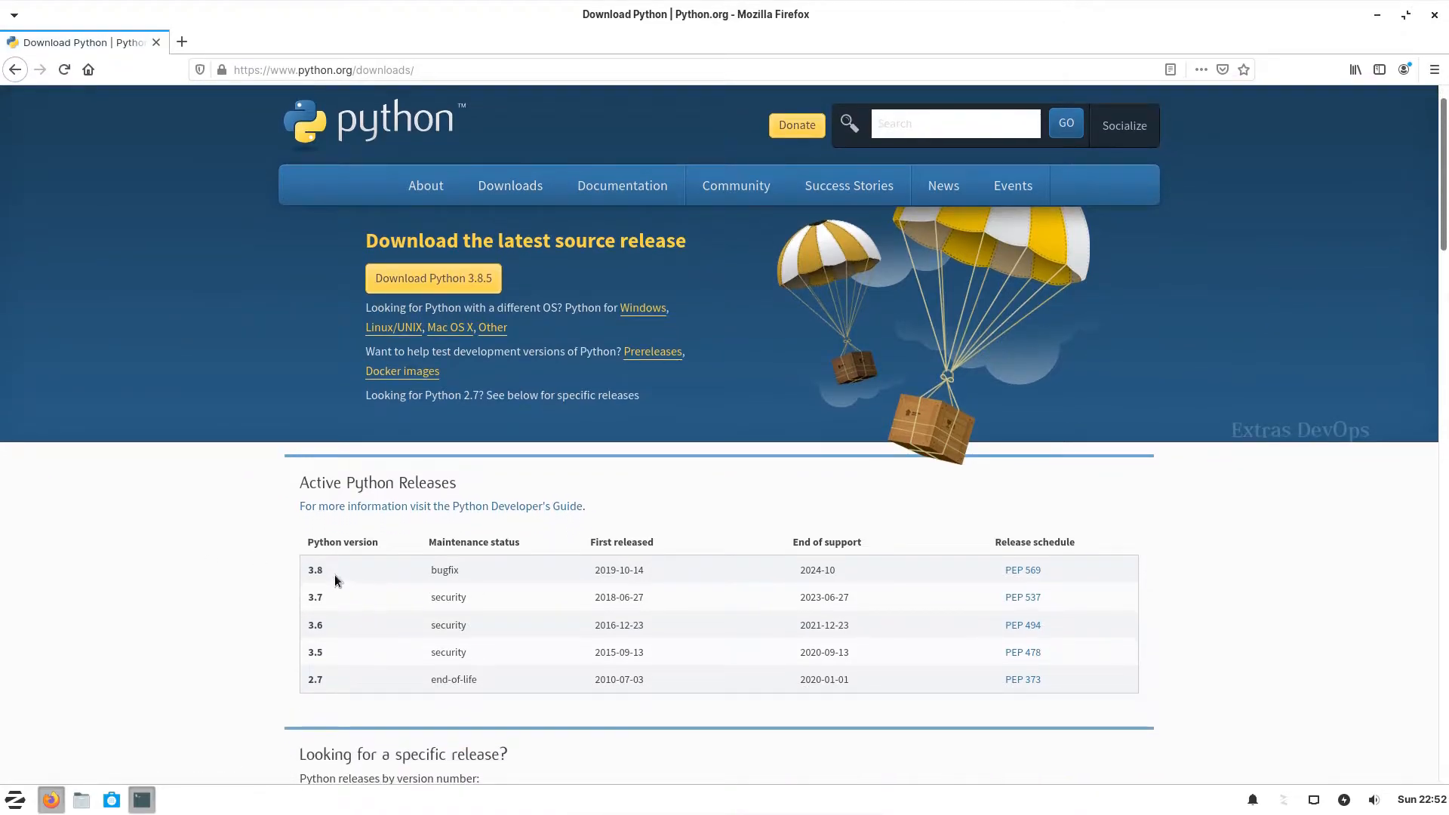
scroll(down, 3)
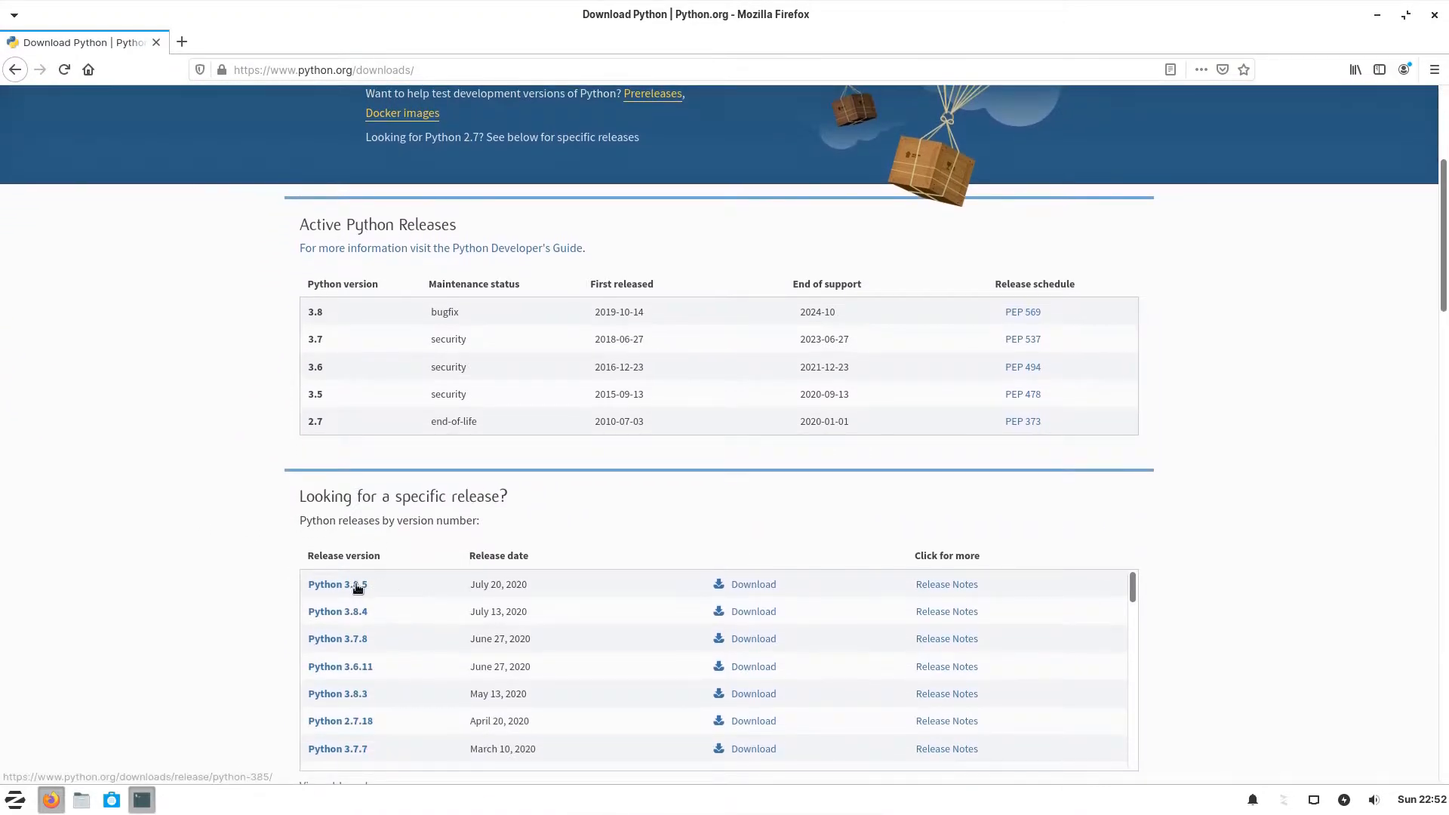
mouse_move(358, 598)
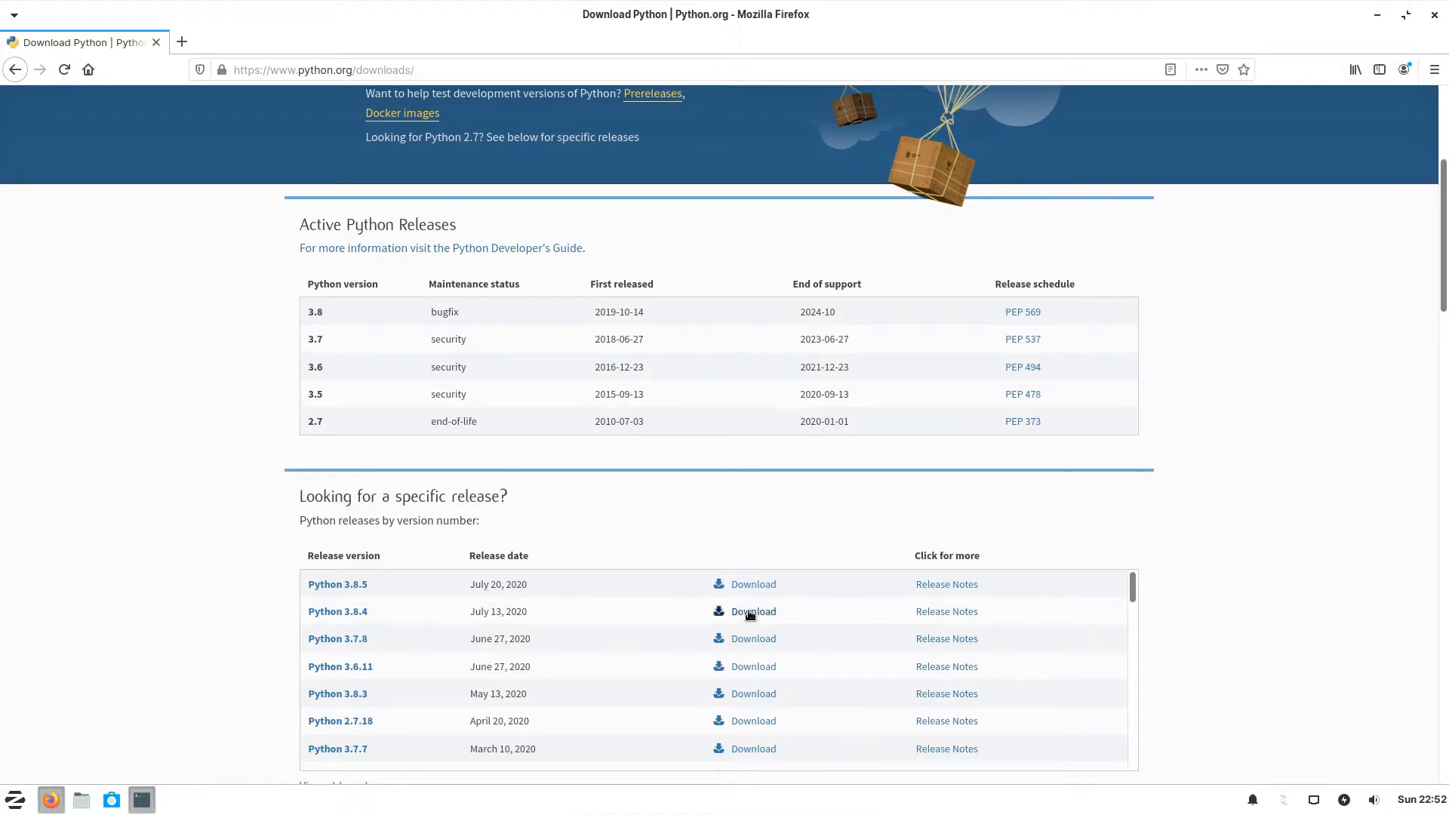
scroll(down, 3)
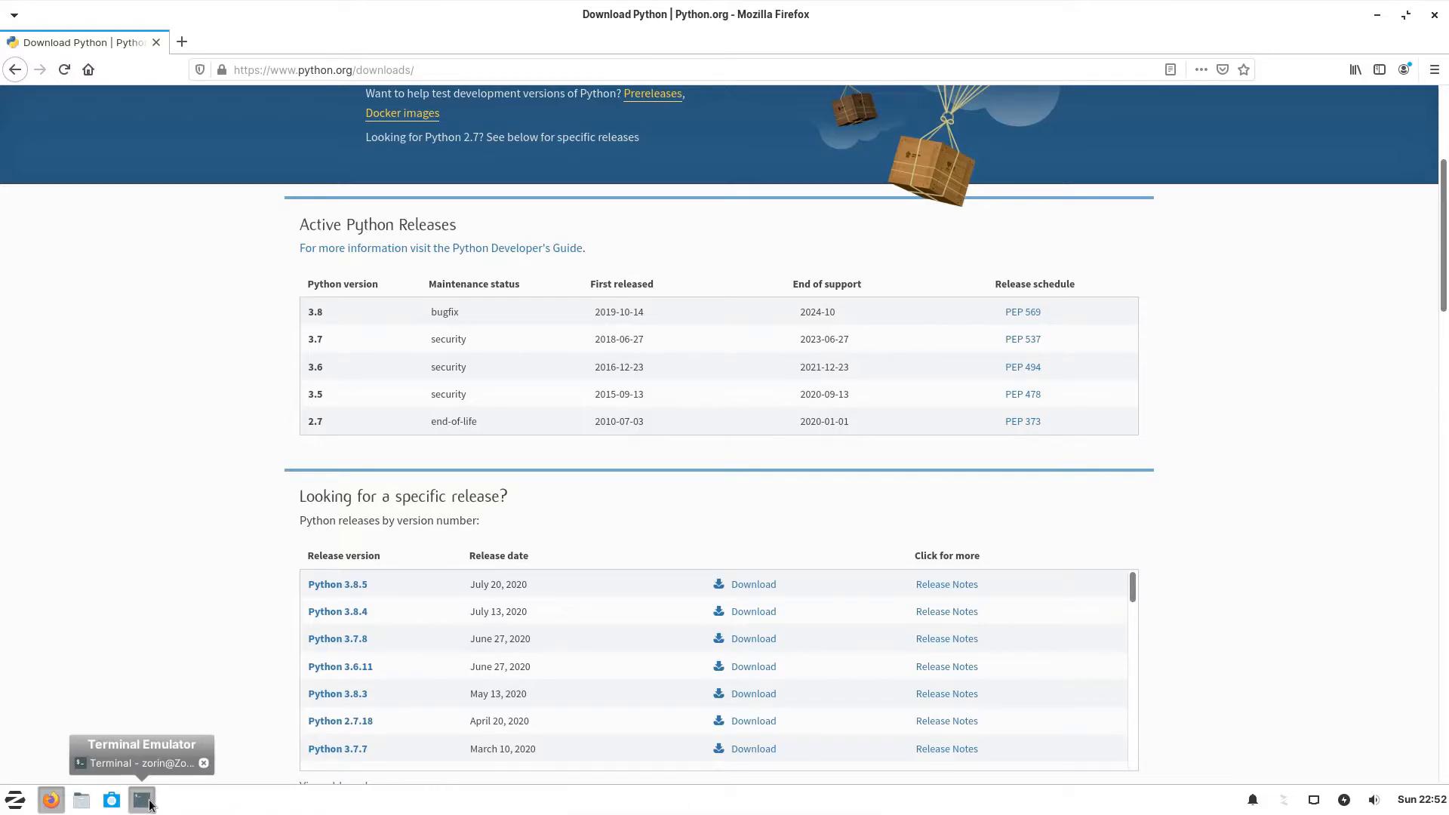
In /tmp, download Python-3.8.5.tgz with wget and list the directory with ls -ltra.
click(142, 800)
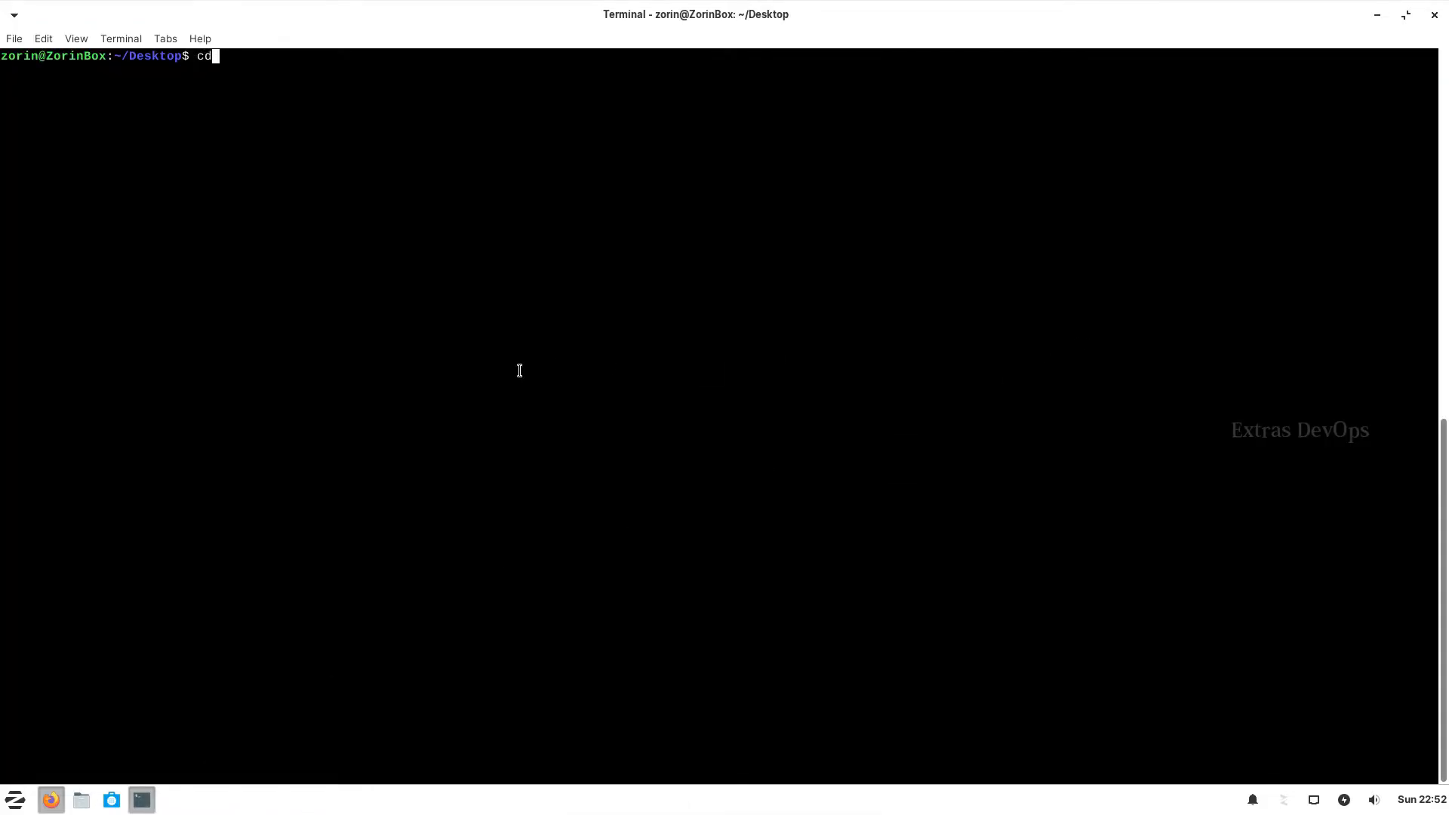
text(/tmp)
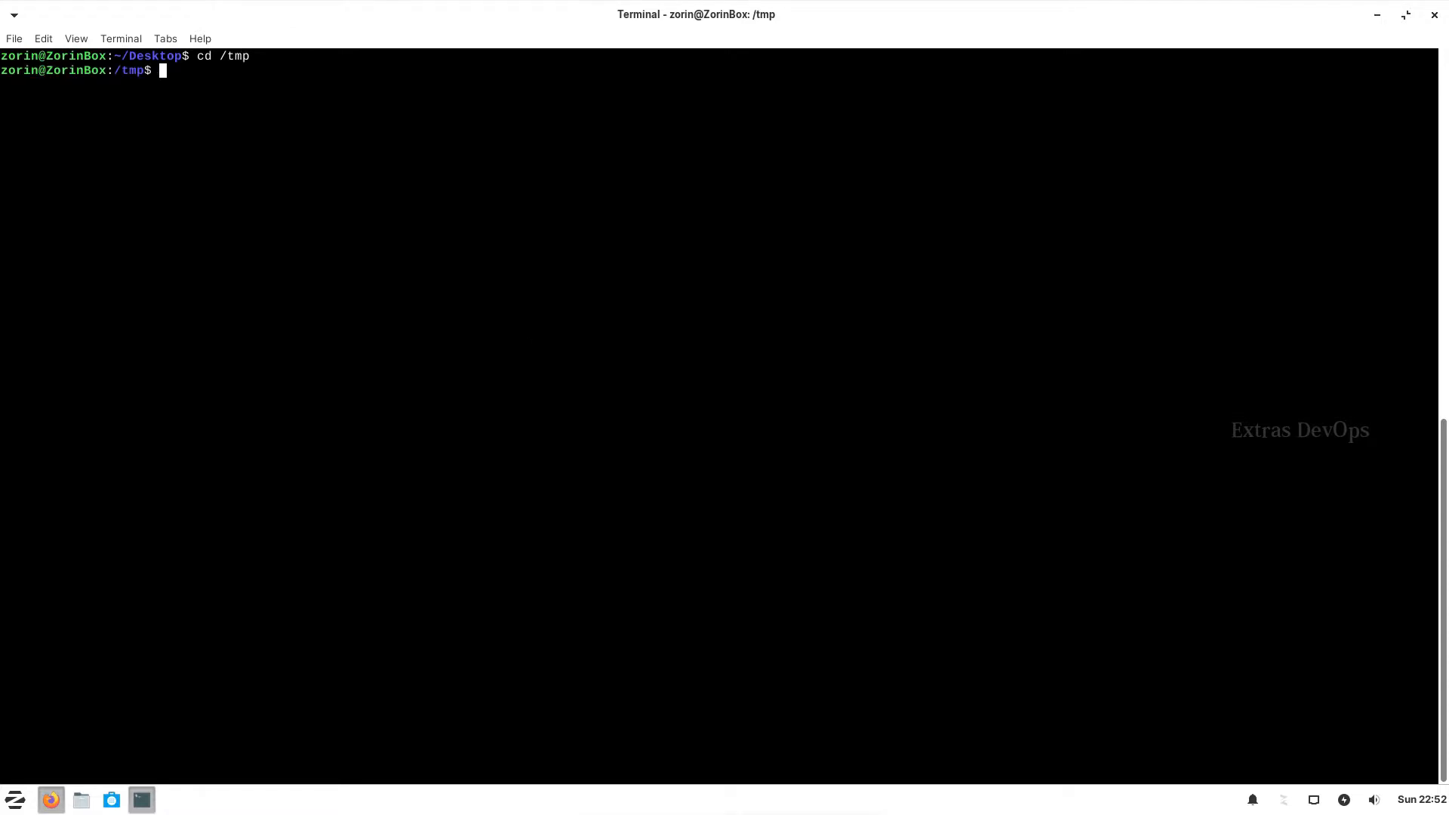
mouse_move(493, 293)
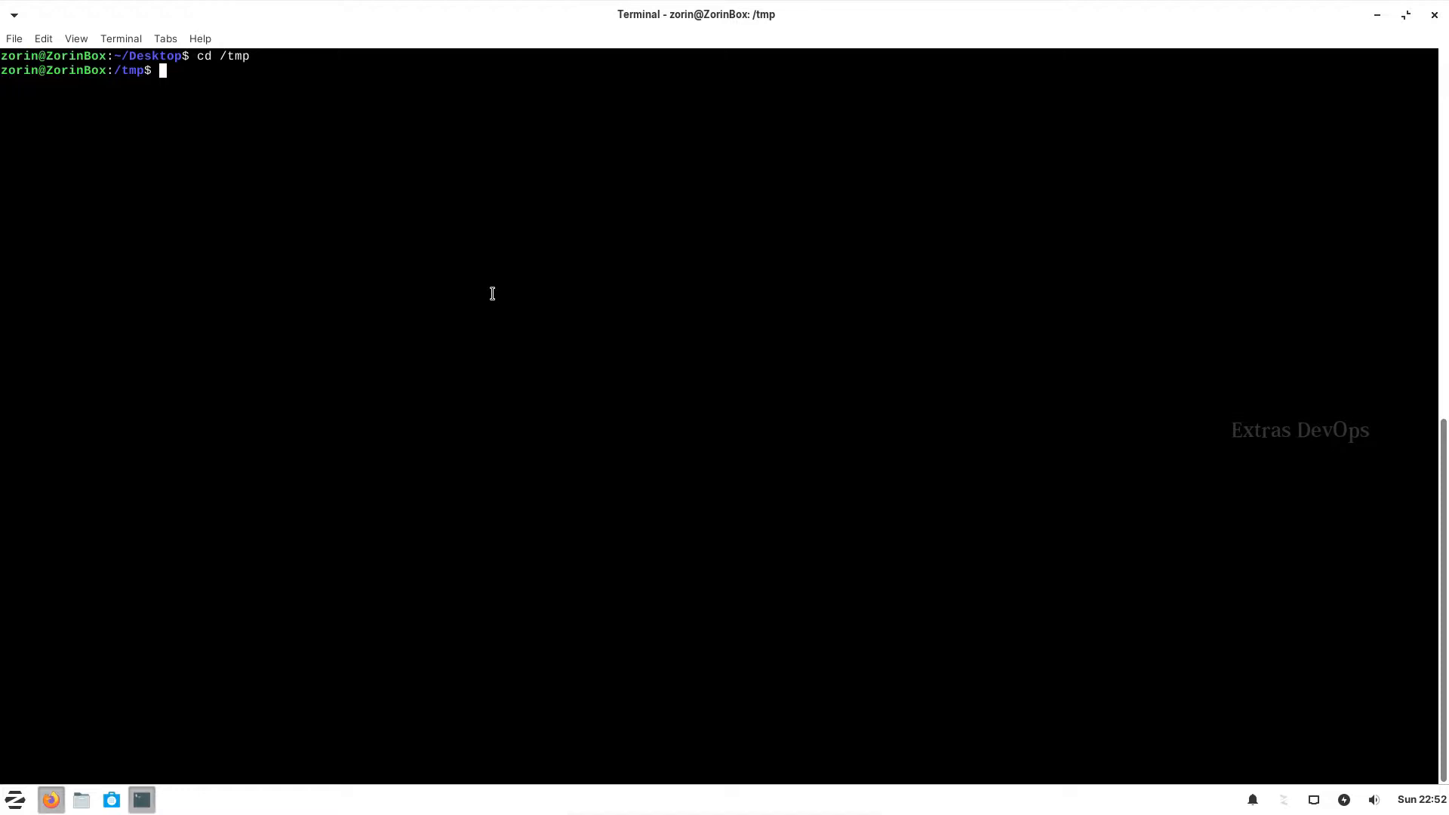
text(wget https://www.python.org/ftp/python/3.8.5/Python-3.8.5.tgz)
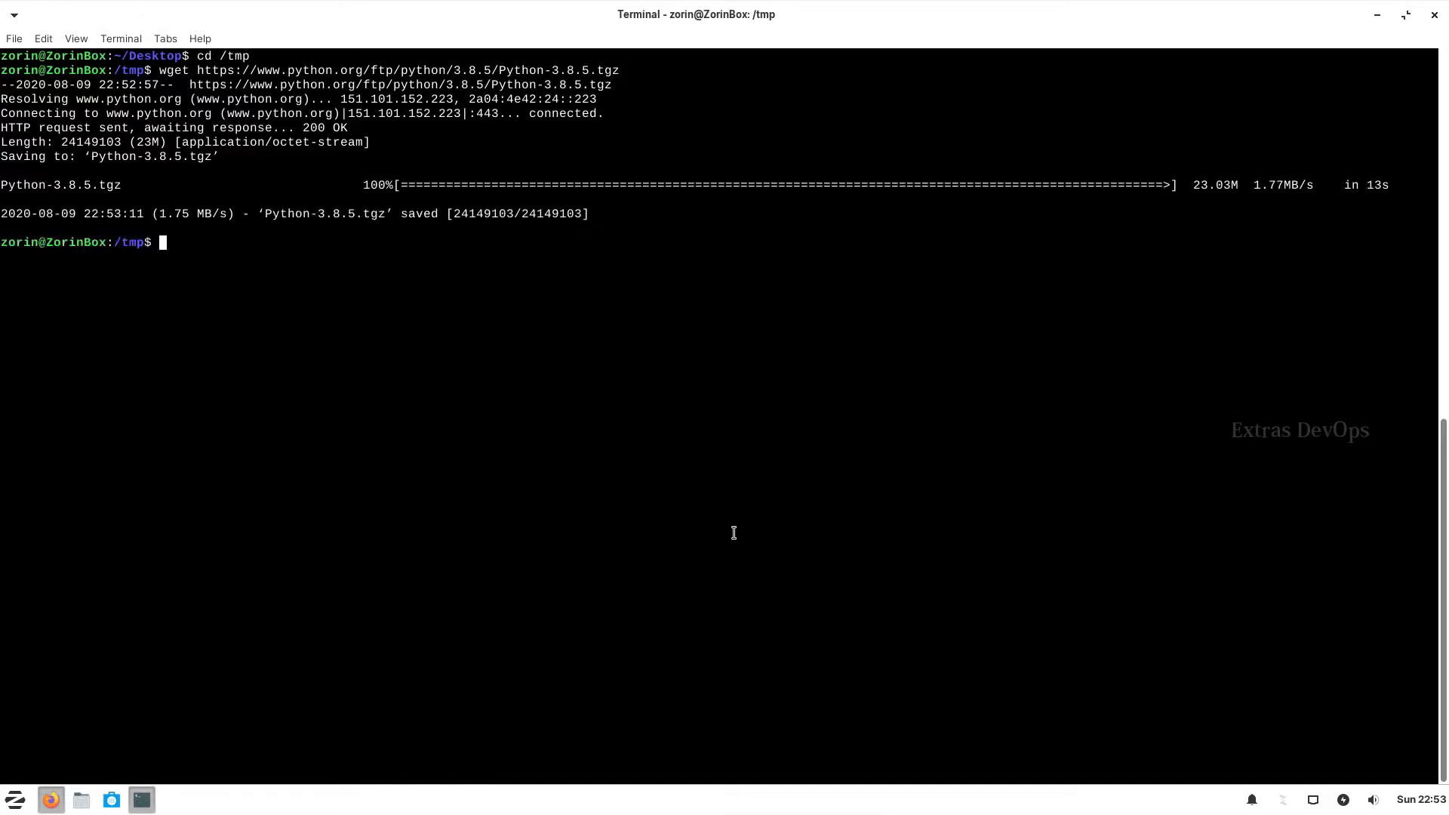
text(ls -ltra)
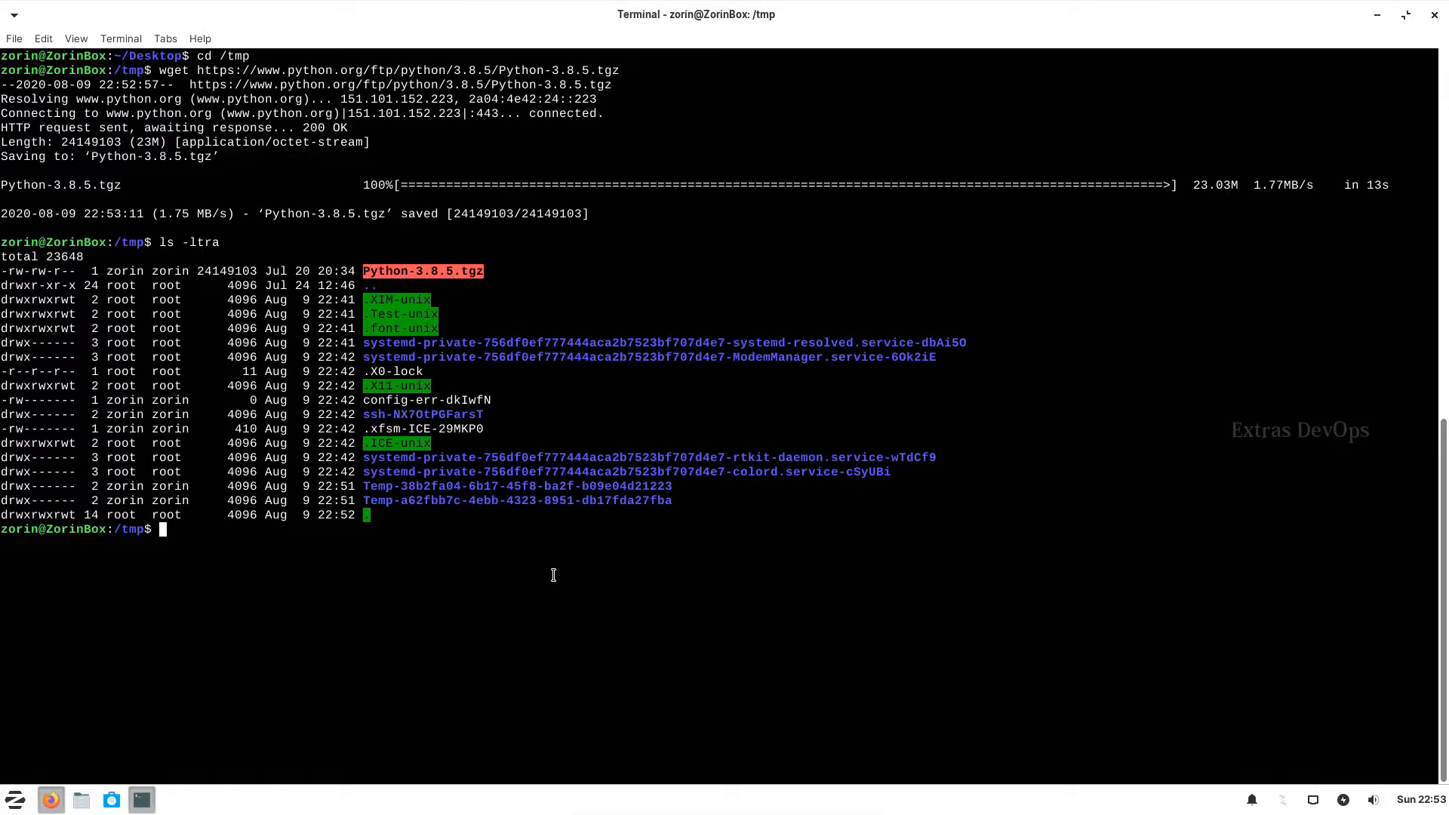
mouse_move(721, 583)
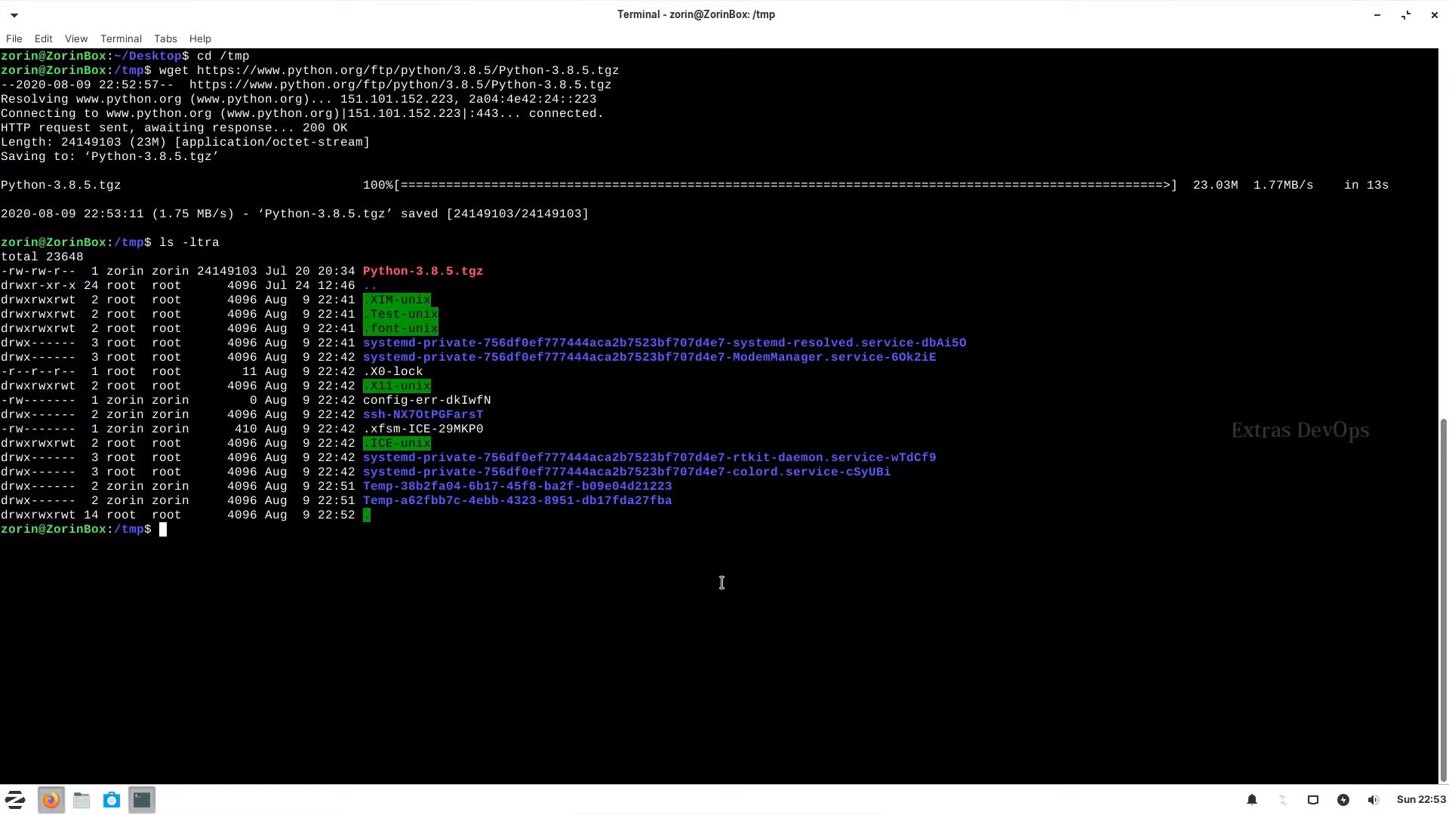
Extract Python-3.8.5.tgz with tar -xf, list /tmp again, and copy the Python-3.8.5 folder name.
text(tar)
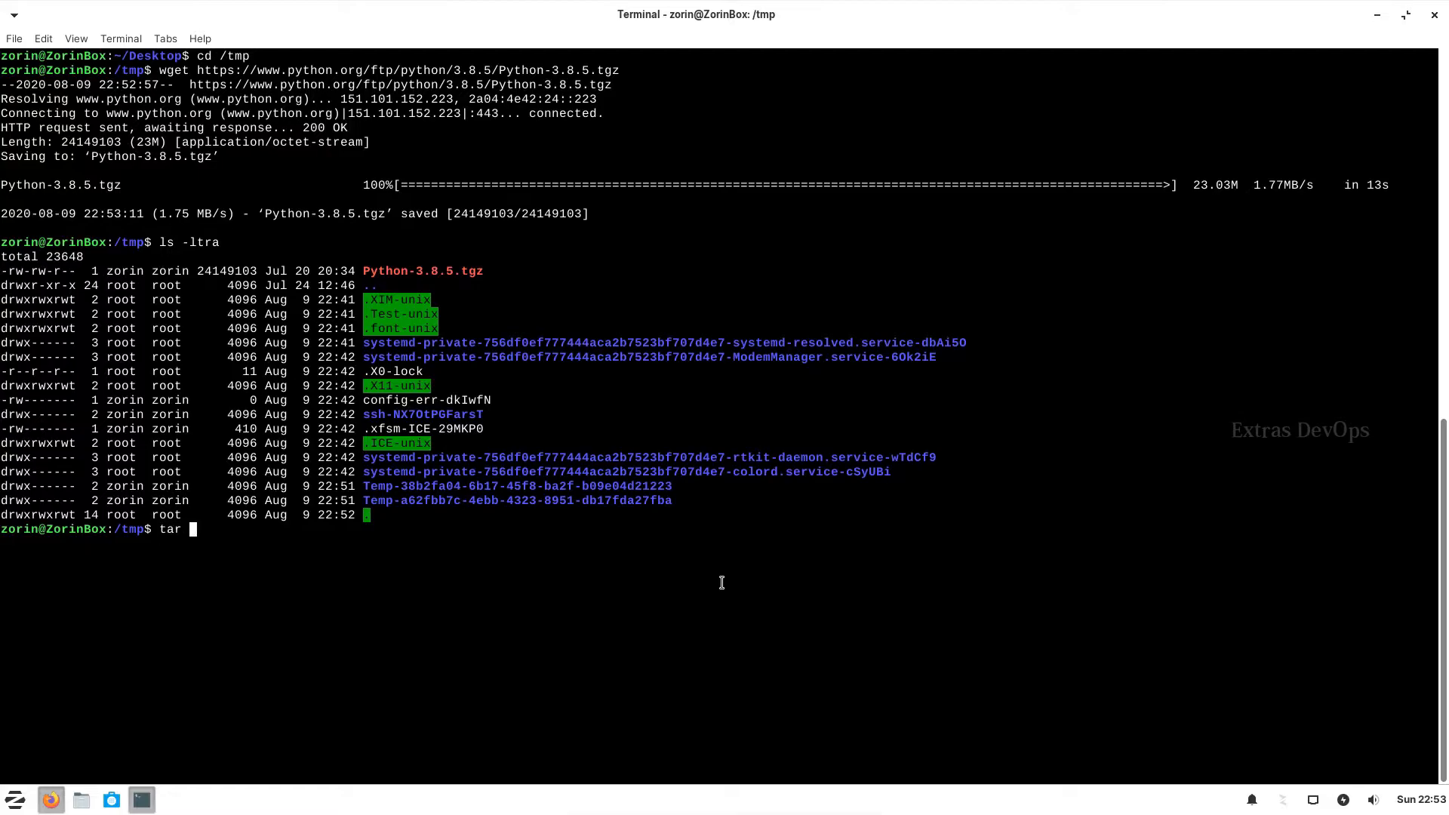
text(-)
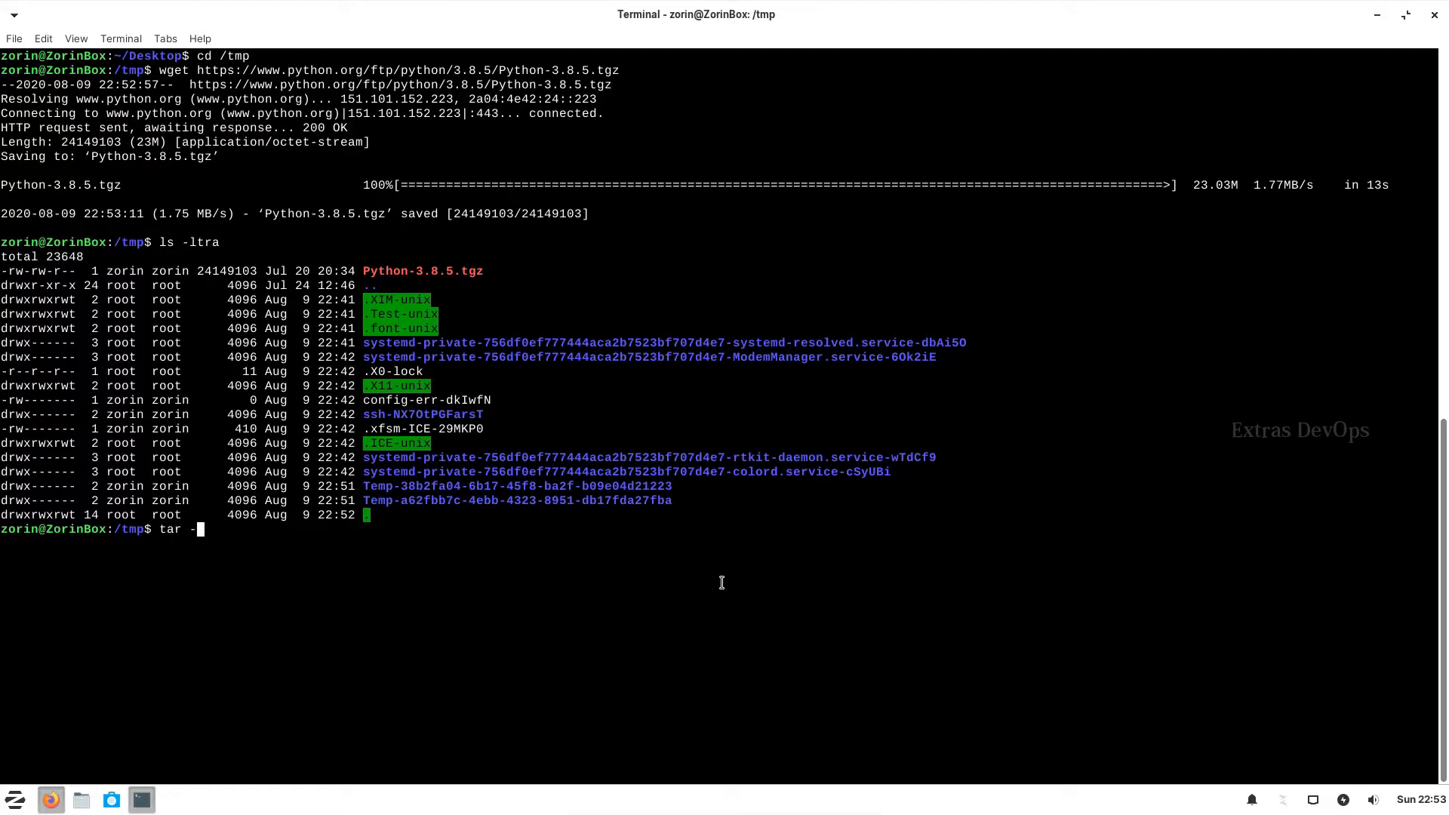
text(xf Python-3.8.5.tgz)
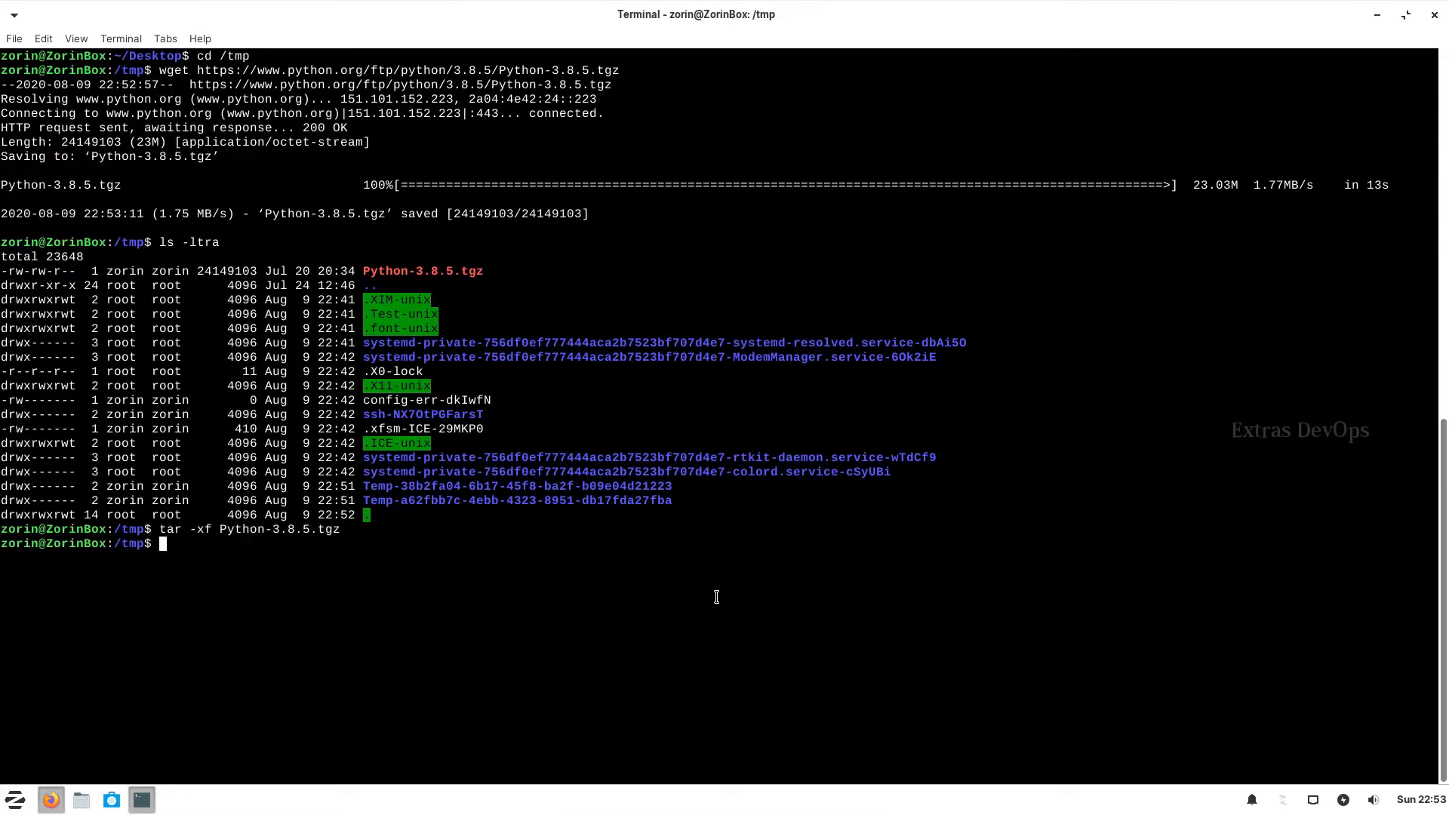
text(ls -ltra)
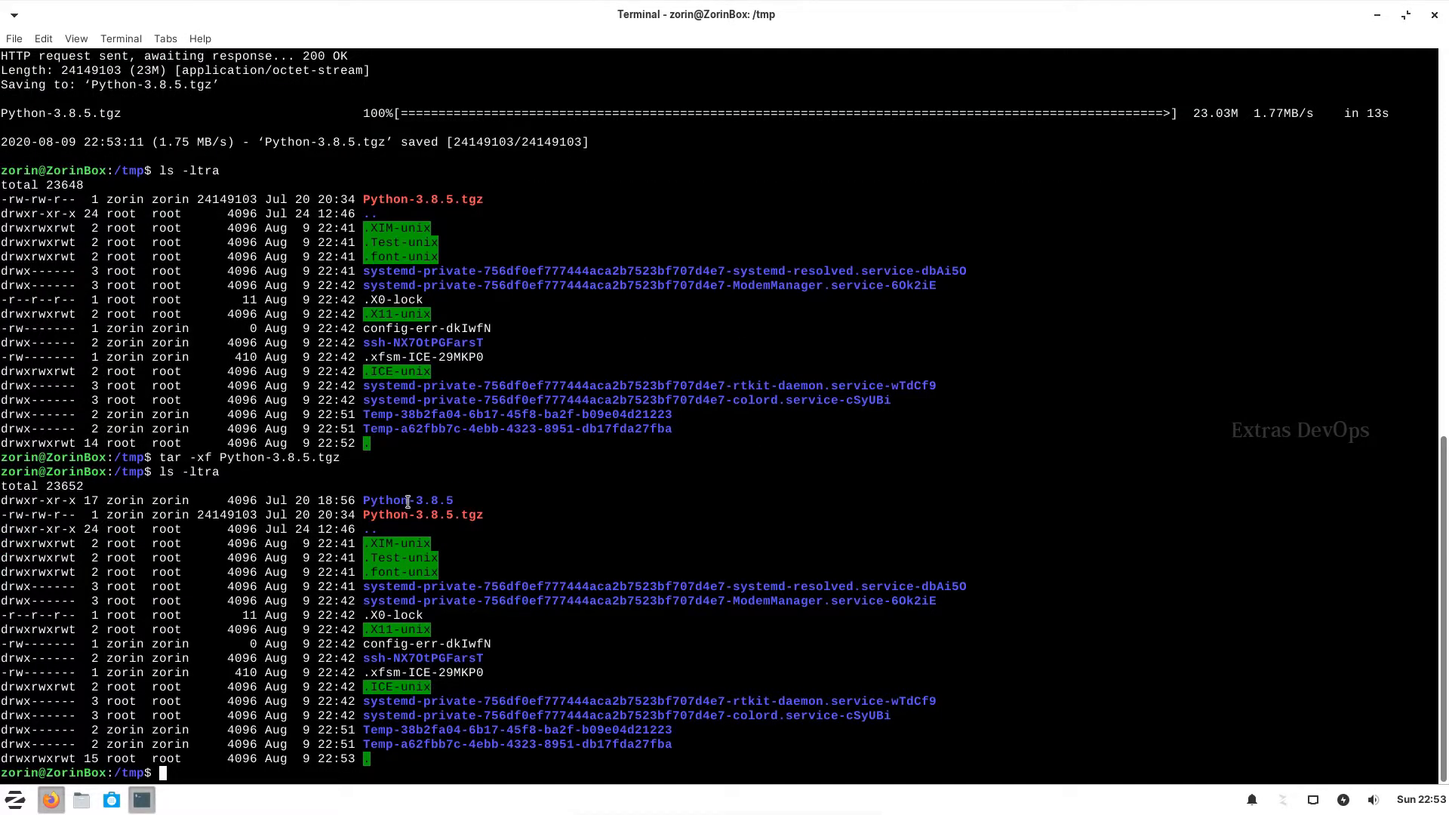
right_click(559, 507)
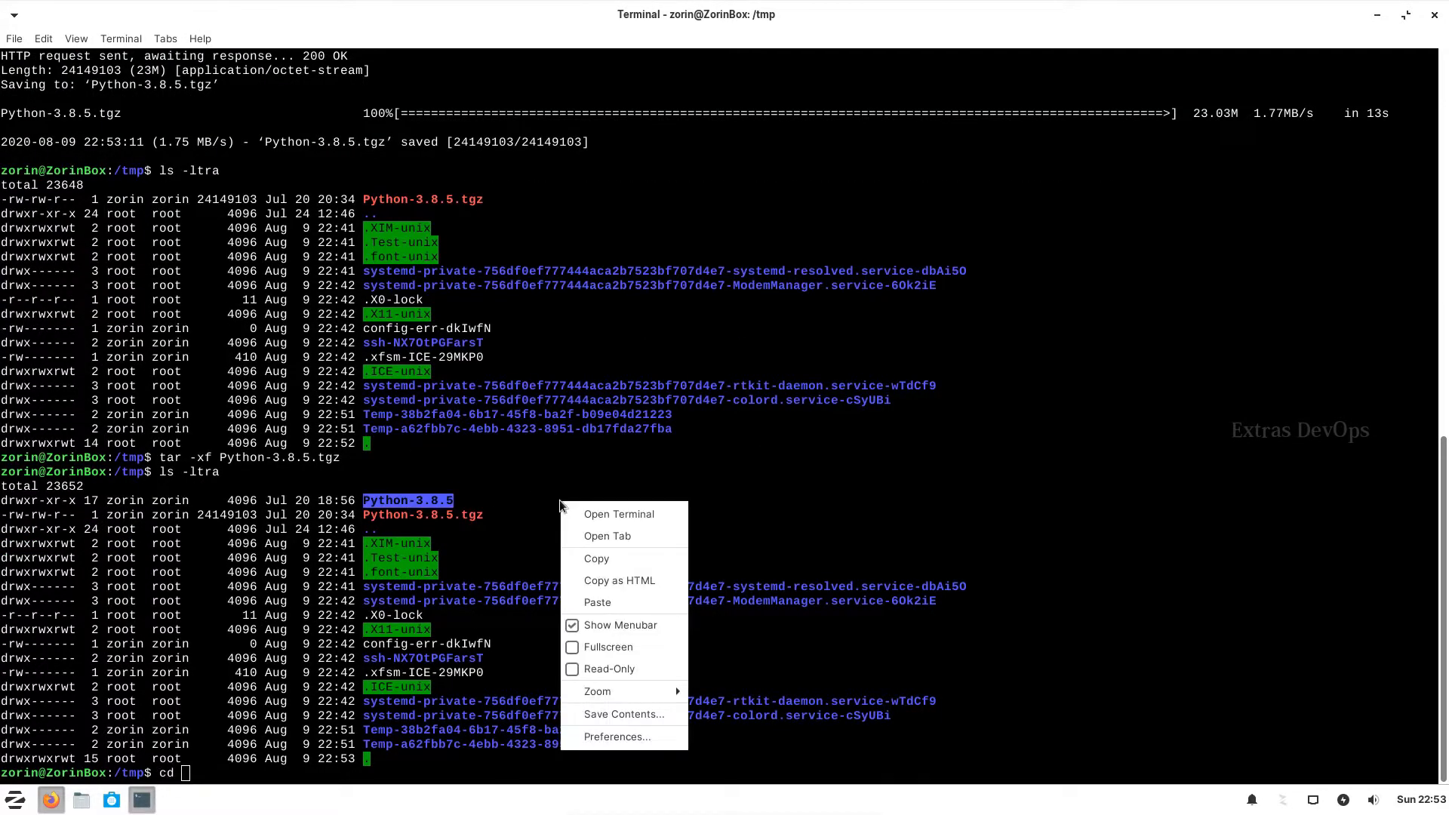
mouse_move(602, 424)
text( Python-3.8.5)
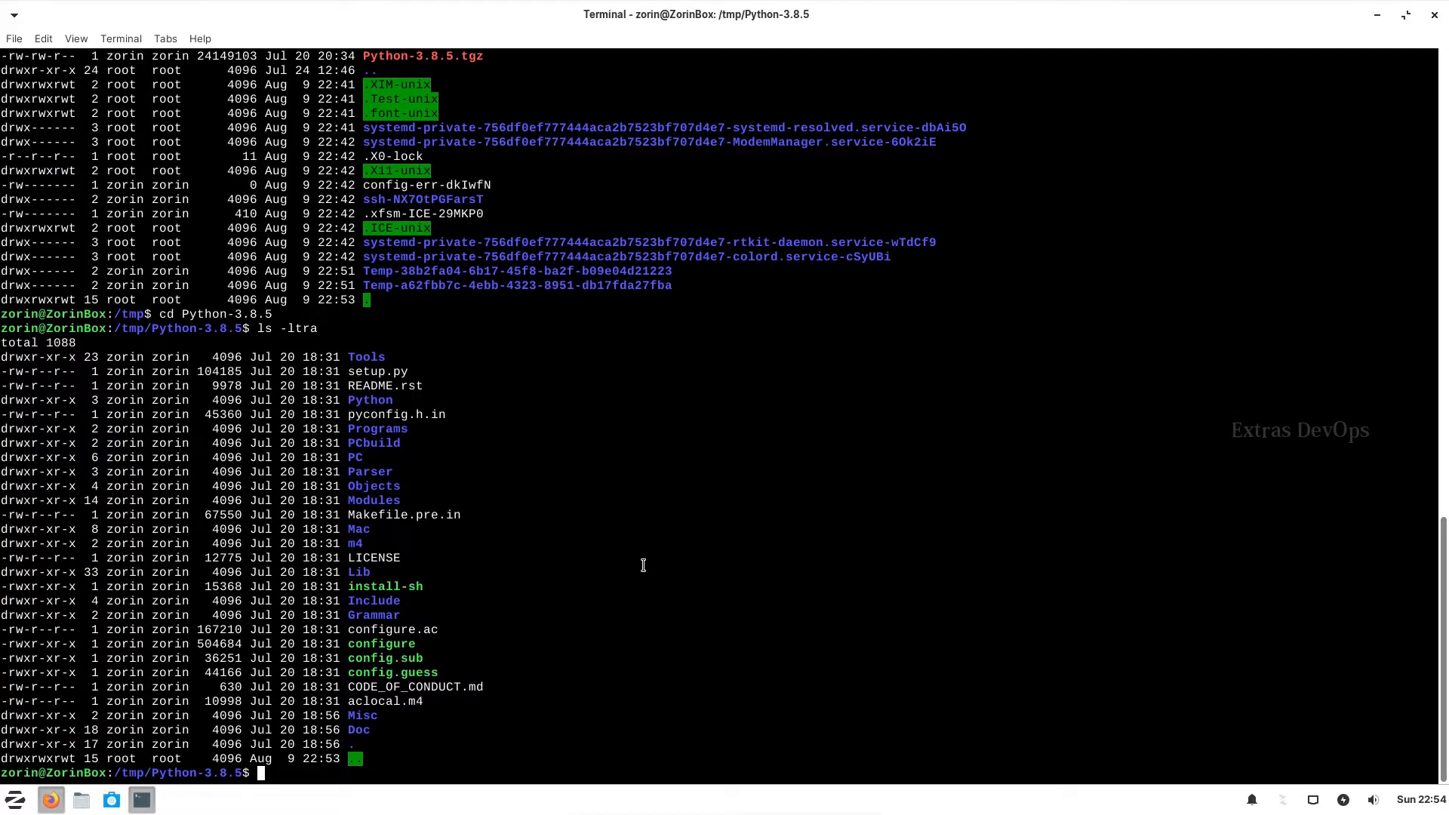
Run ./configure --enable-optimizations in Python-3.8.5 to create the Makefile, then start sudo.
text(./conf)
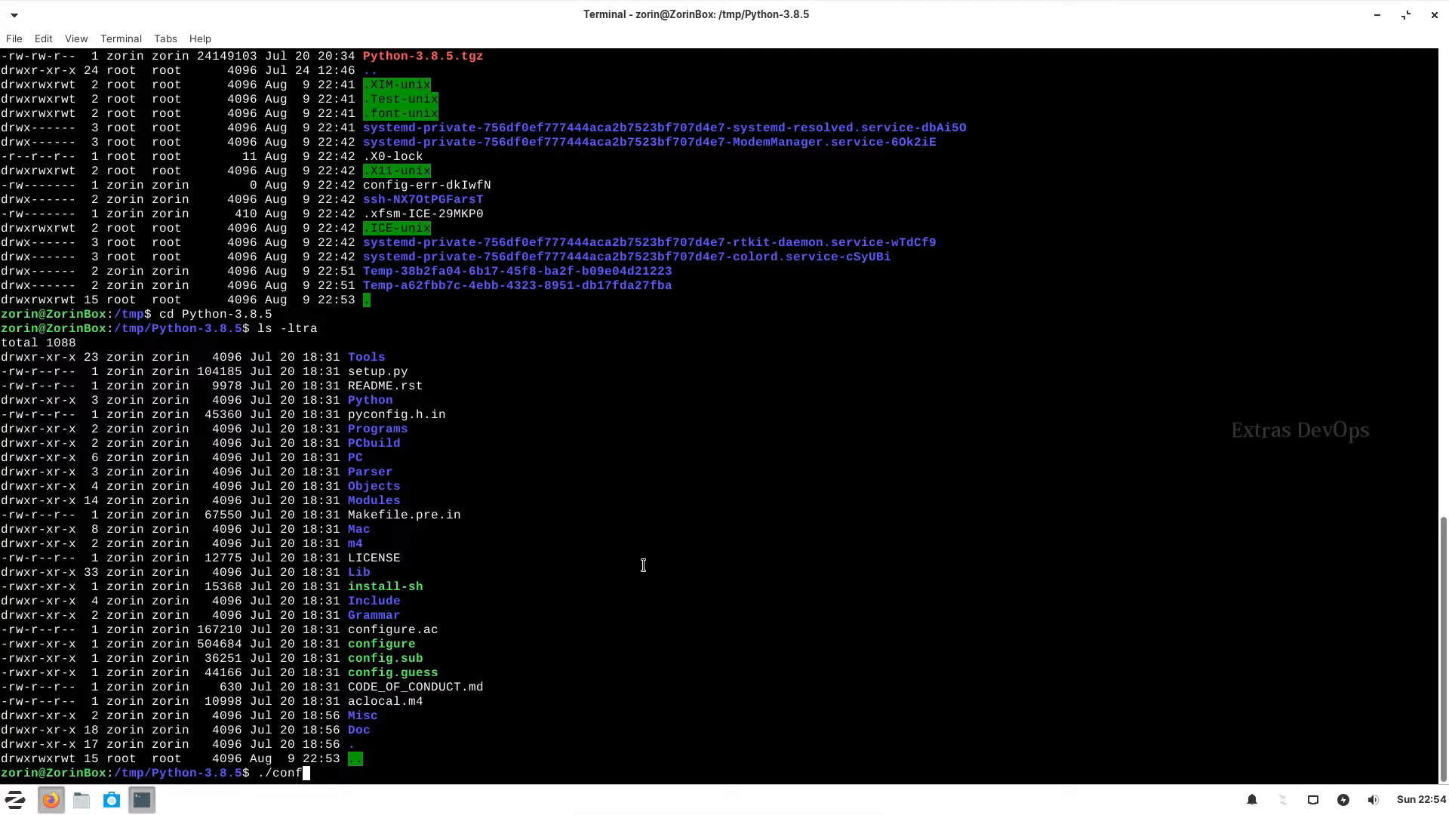
text(igure --ena)
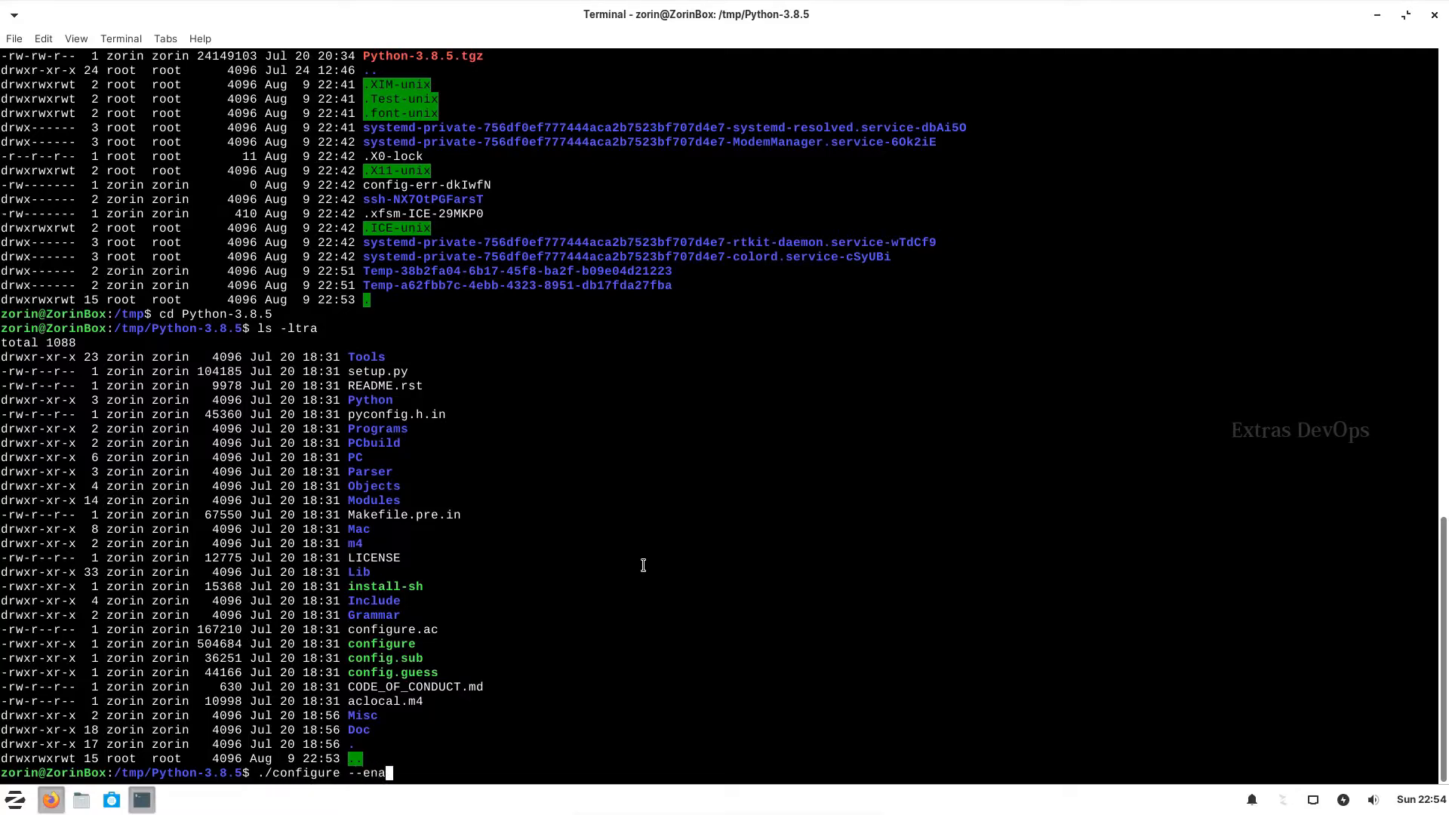
text(blie)
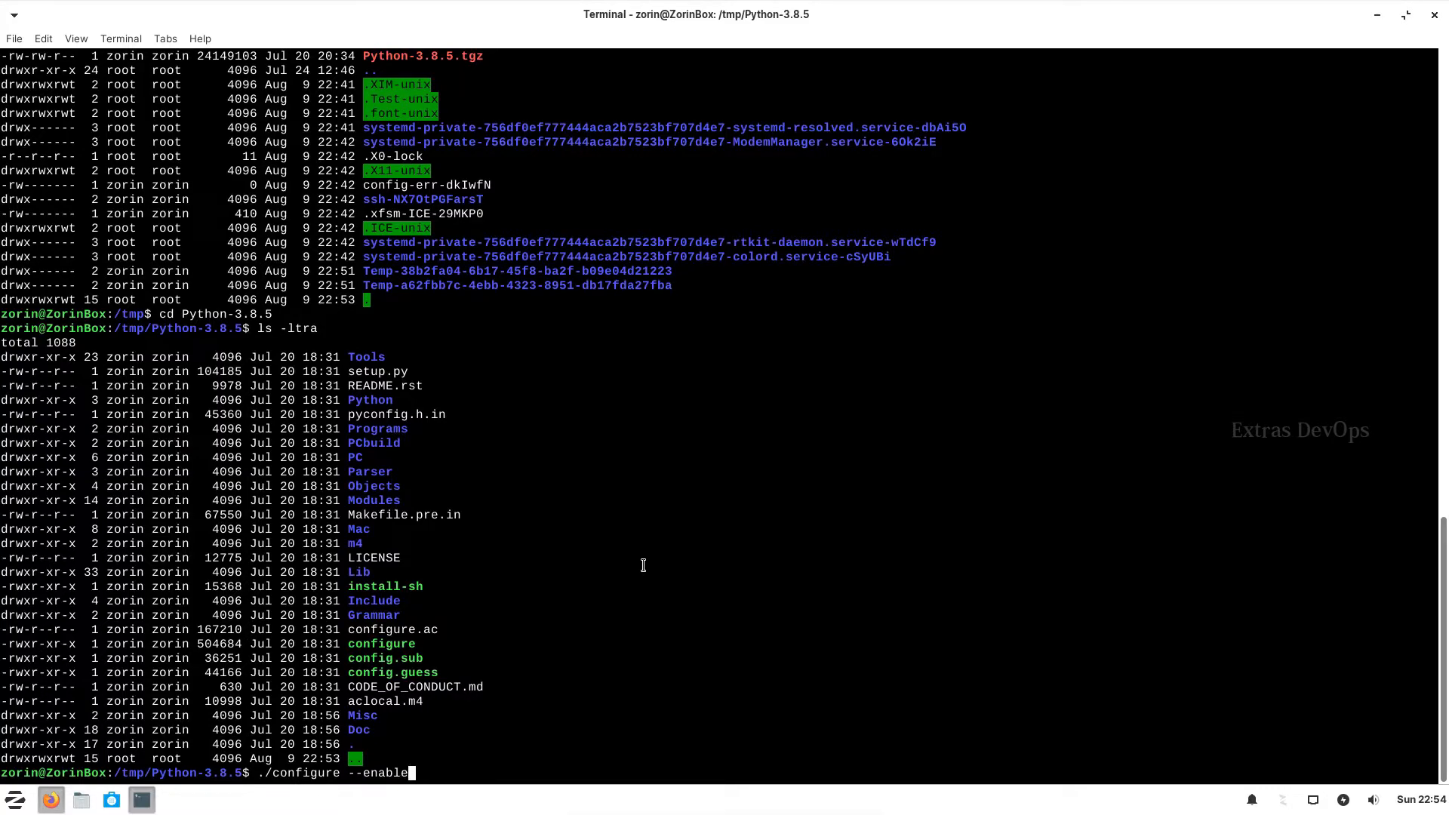
text(optim)
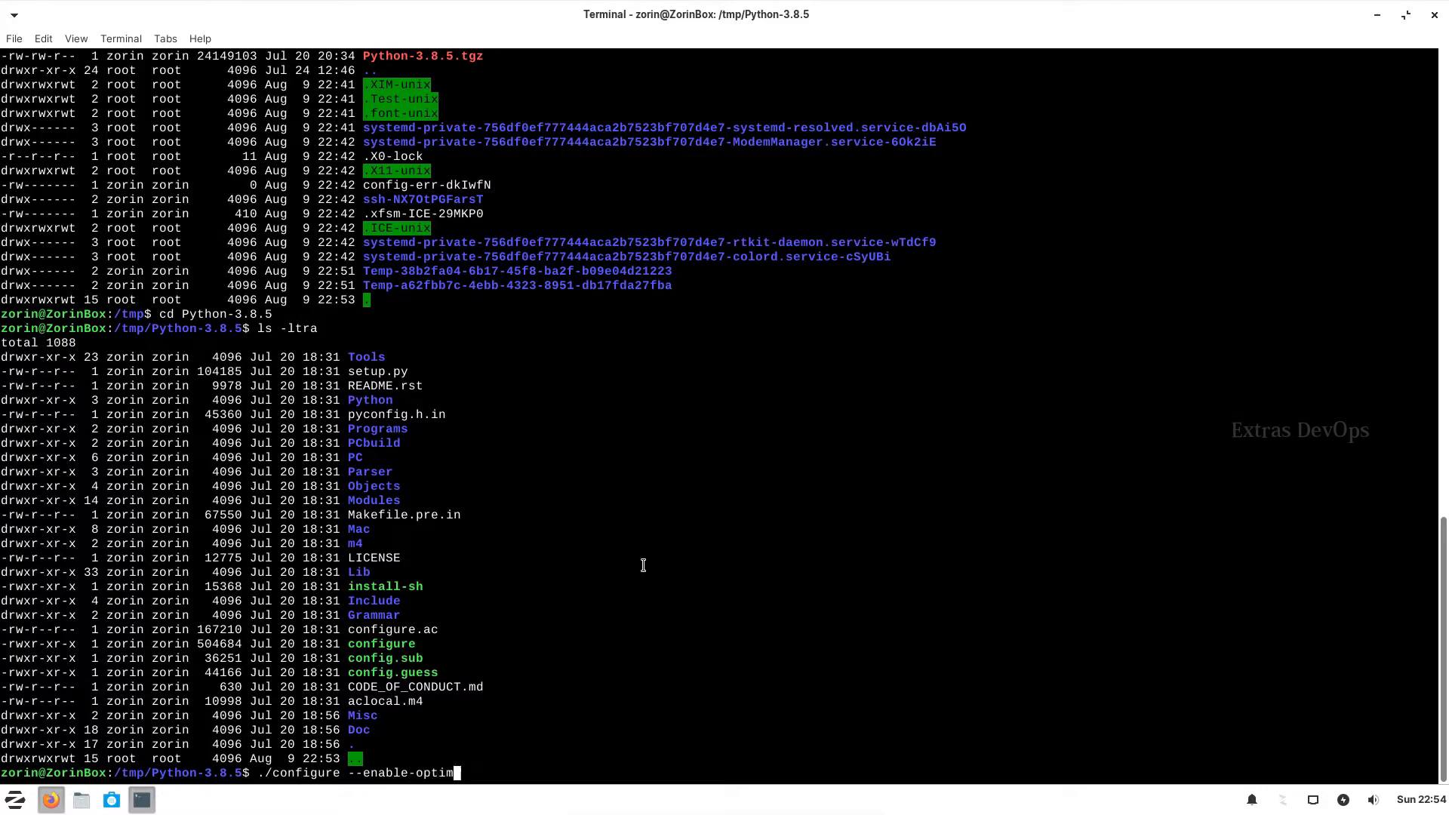
text(zati)
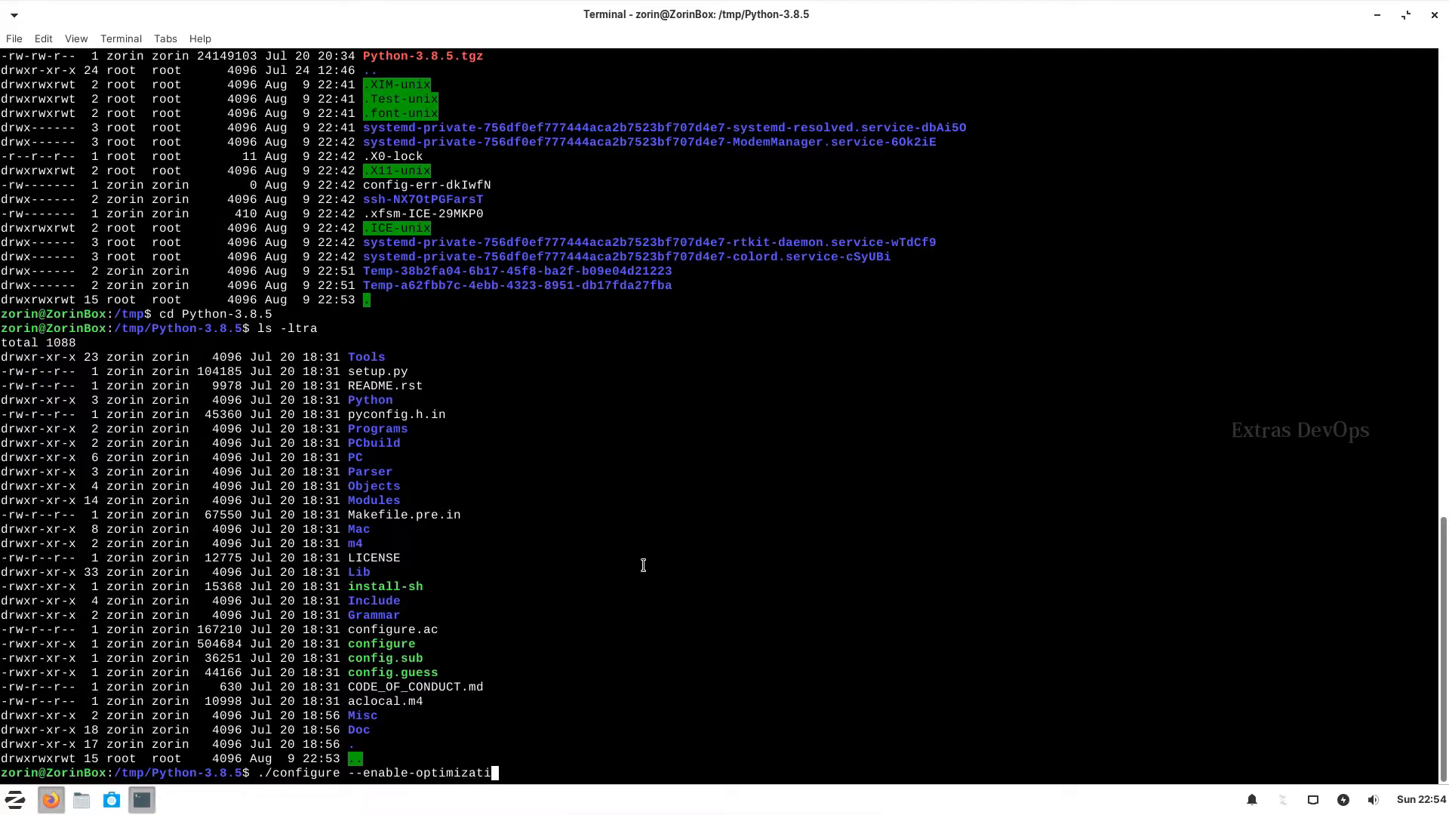
text(ons)
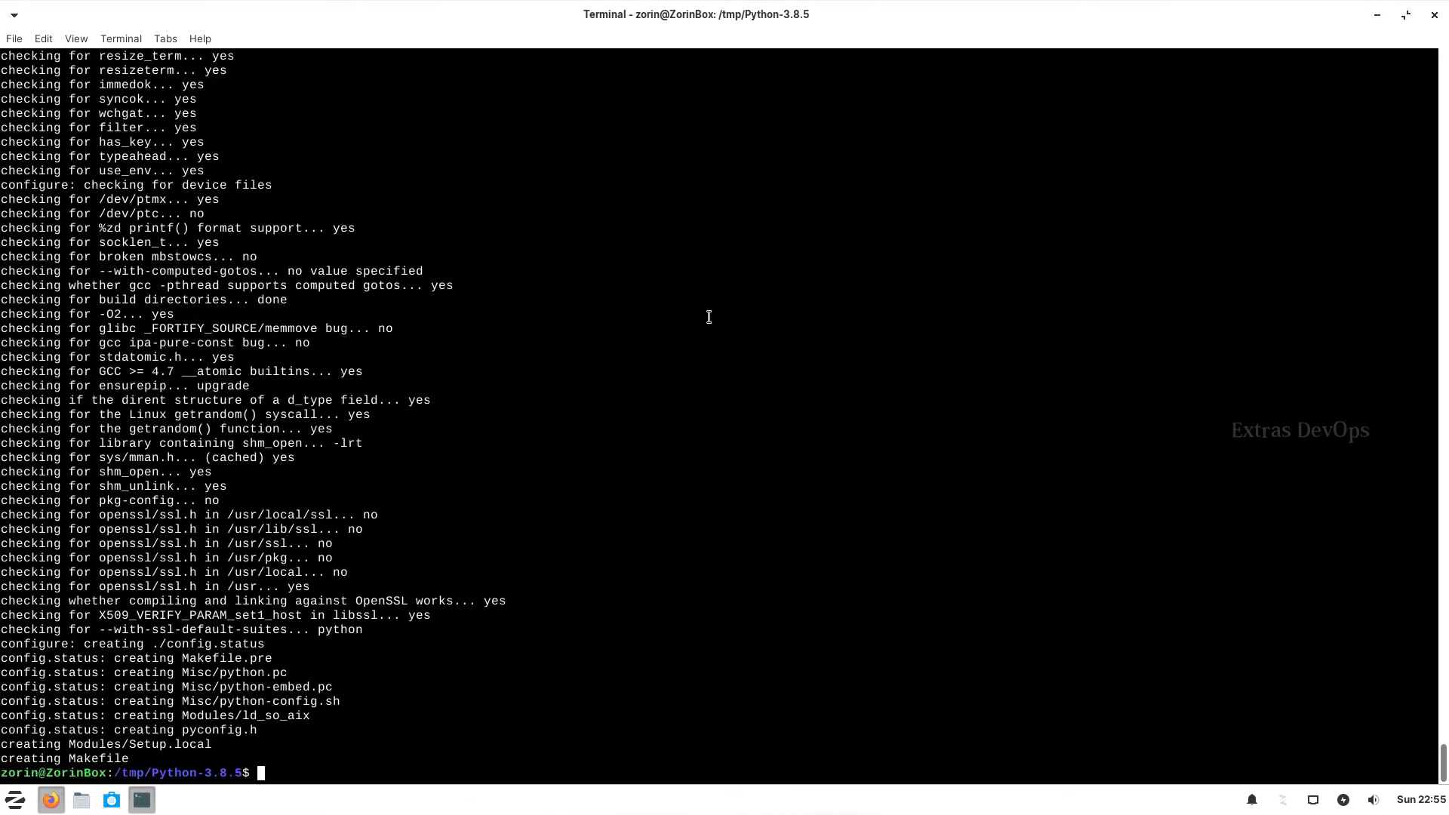
mouse_move(616, 370)
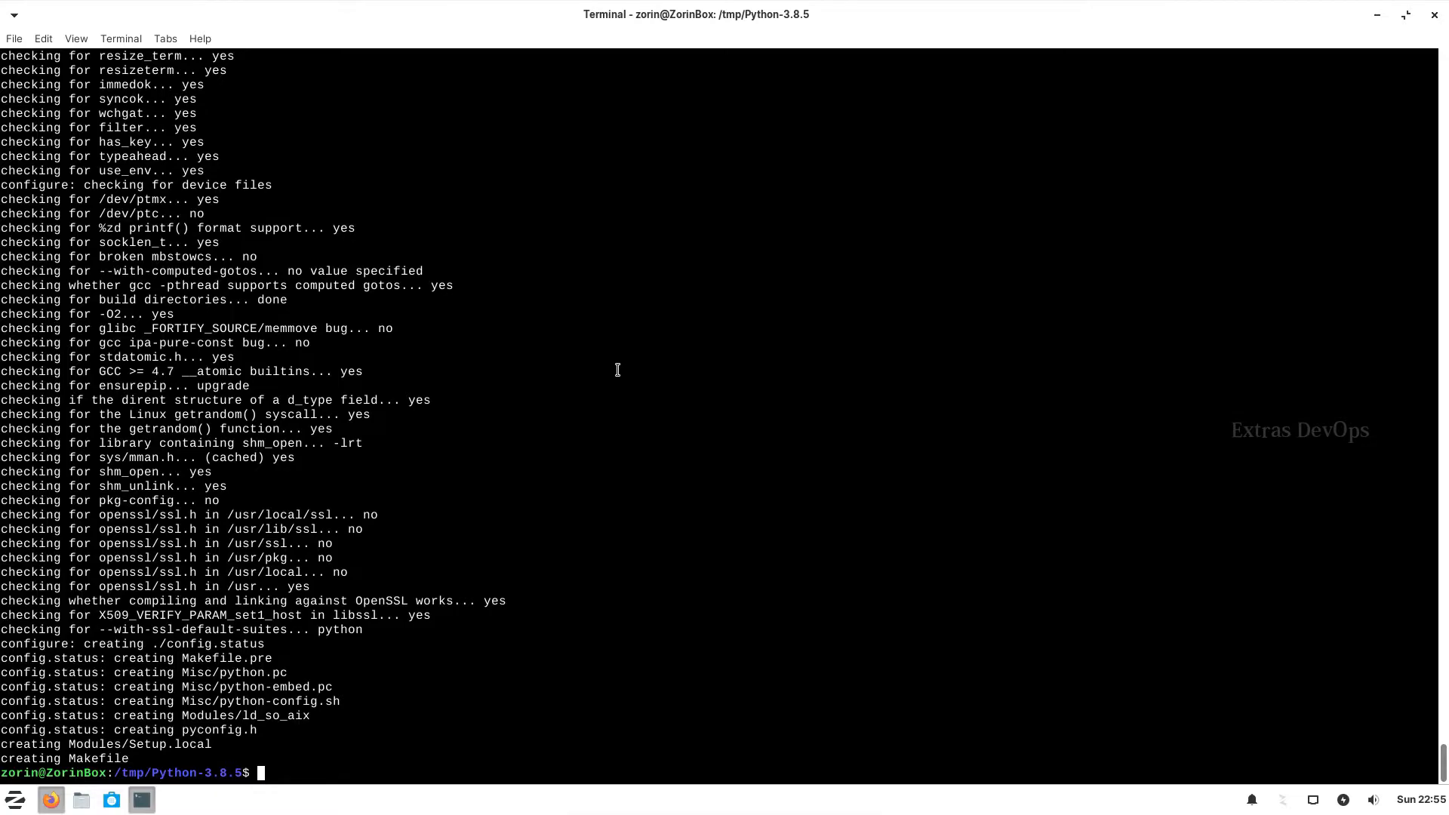
text(sudo su)
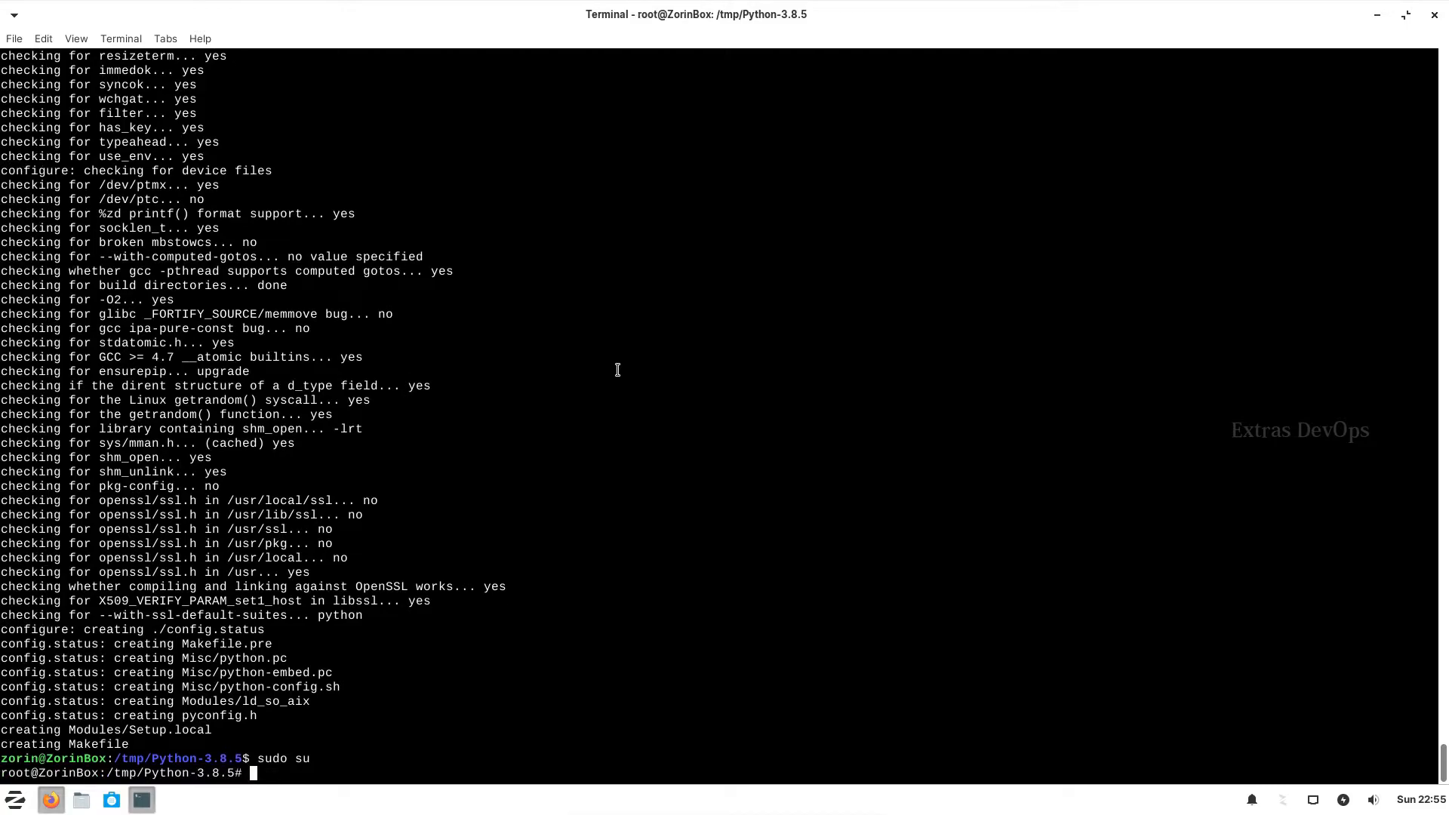
As root, list the source folder showing Makefile, config.status and config.log.
text(ls -ltra)
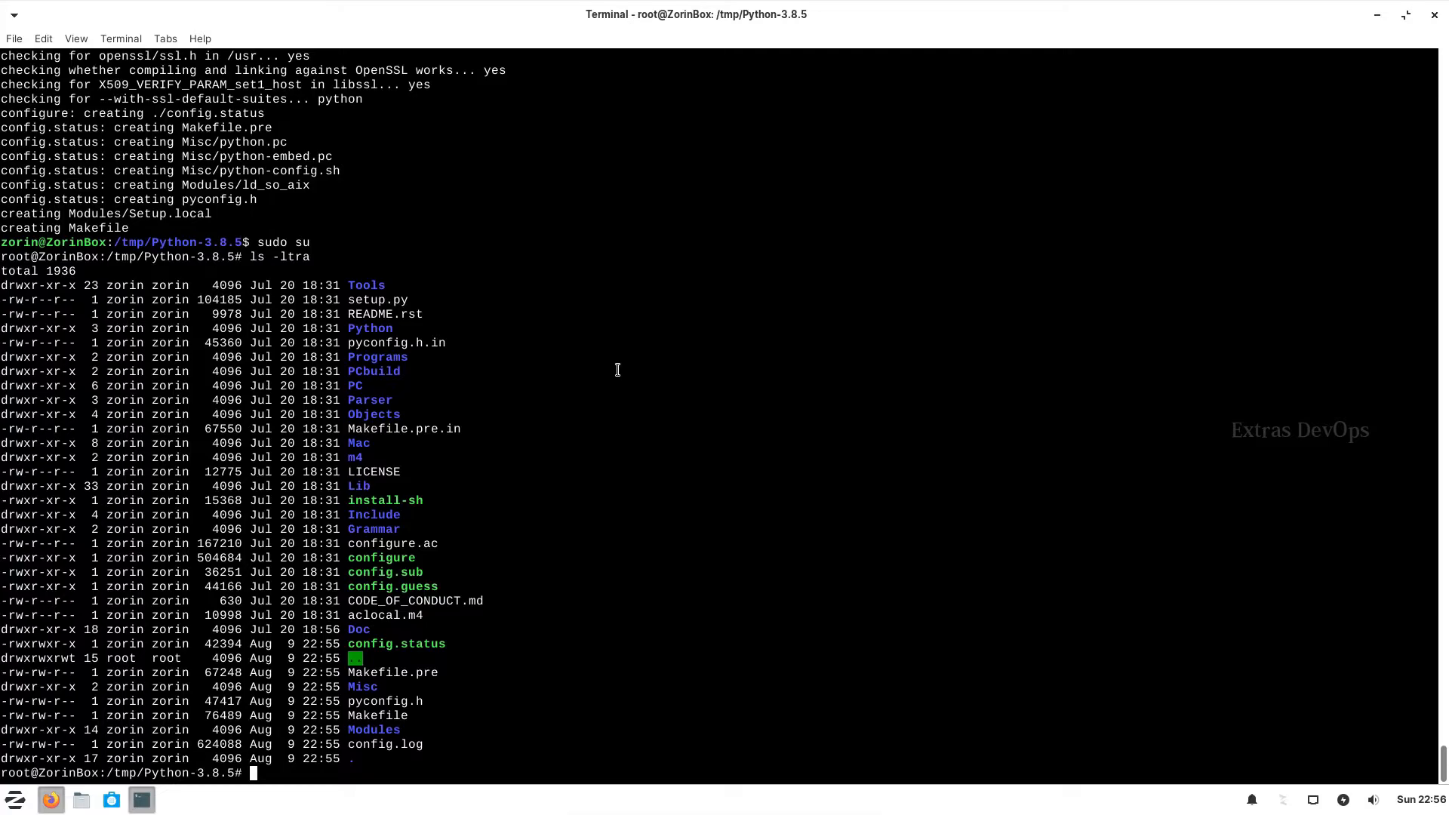
Run make altinstall to build Python 3.8 into /usr/local with pip 20.1.1 and setuptools 47.1.0.
text(make)
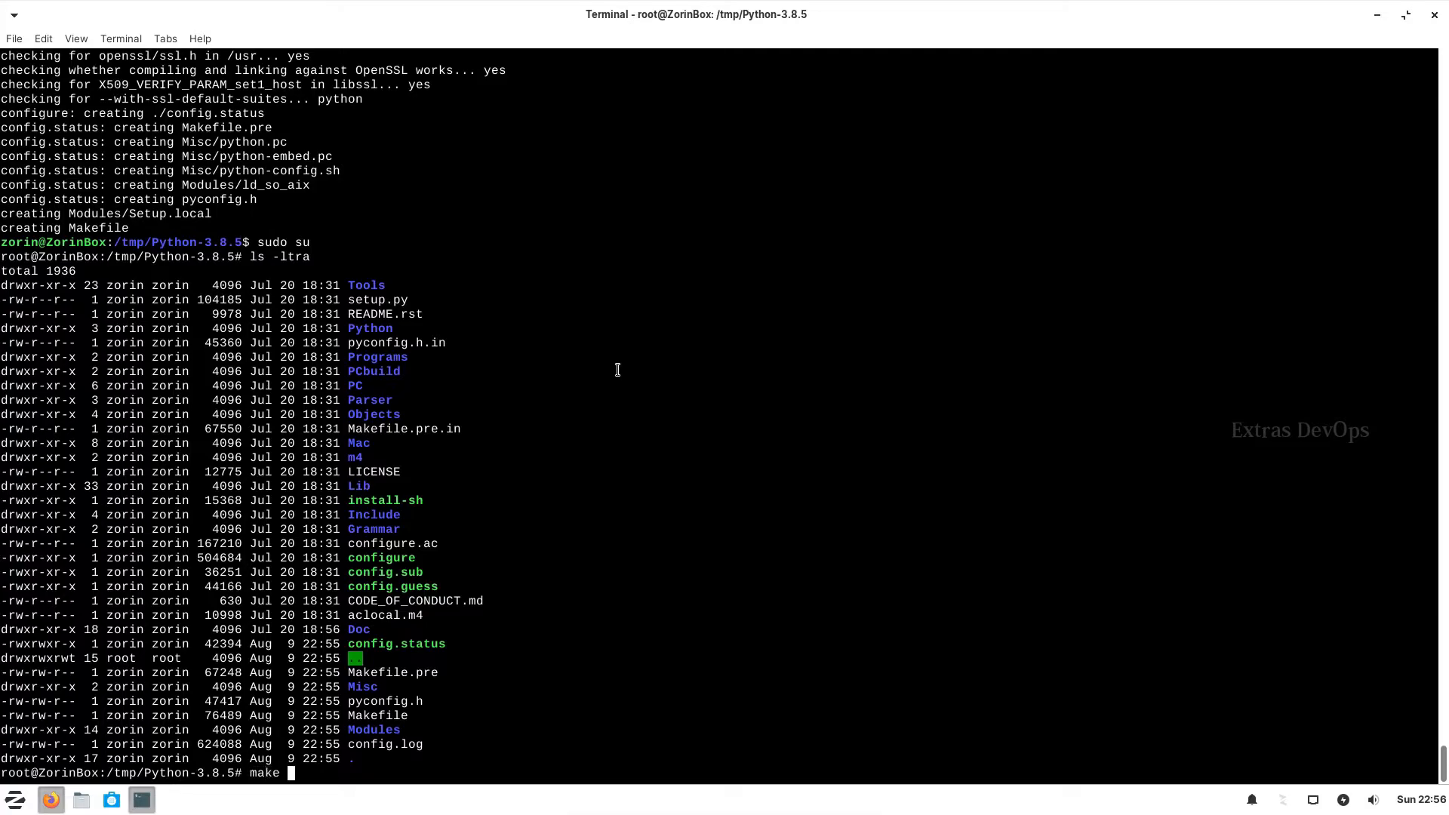
text(altinst)
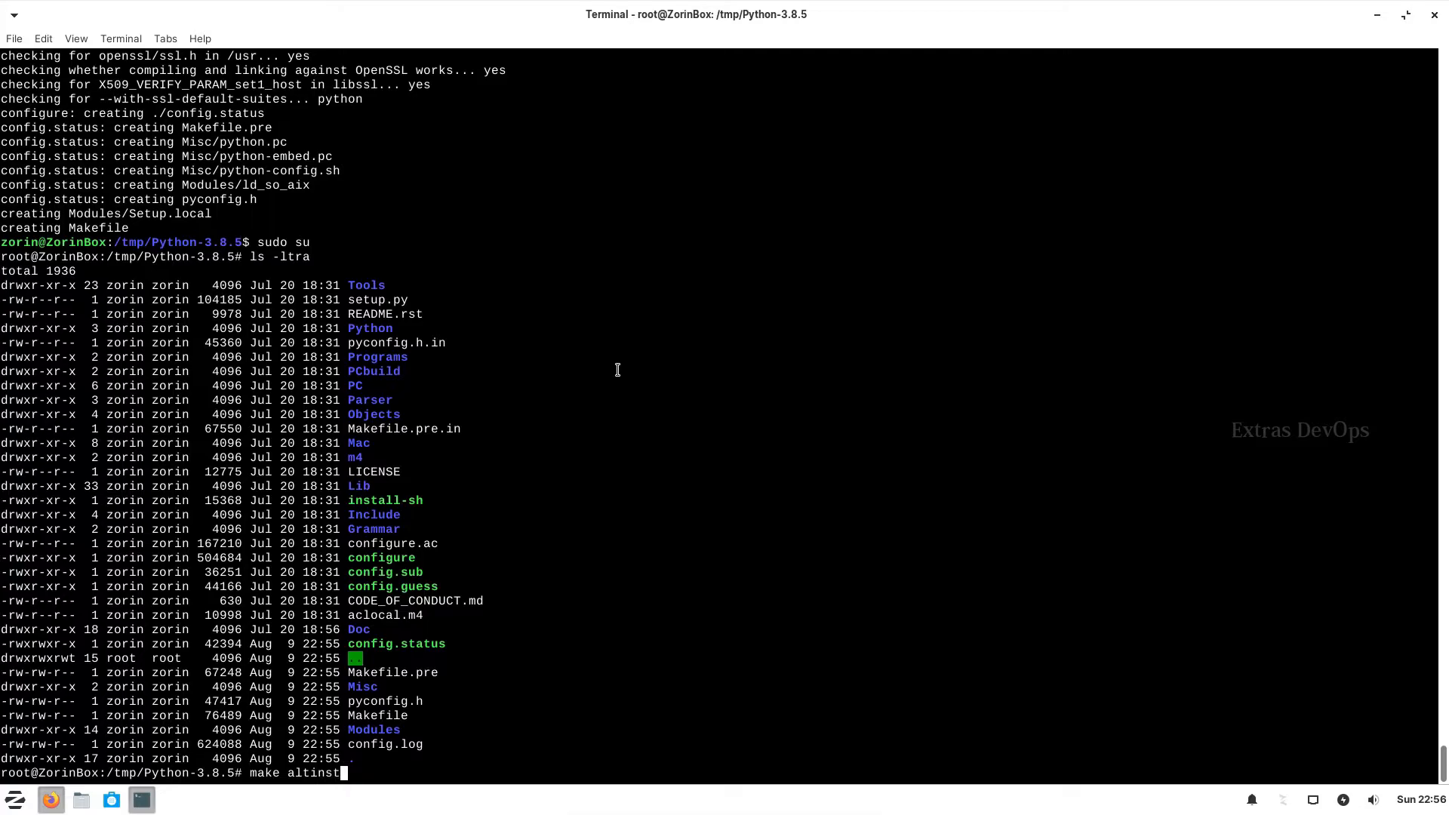
text(all)
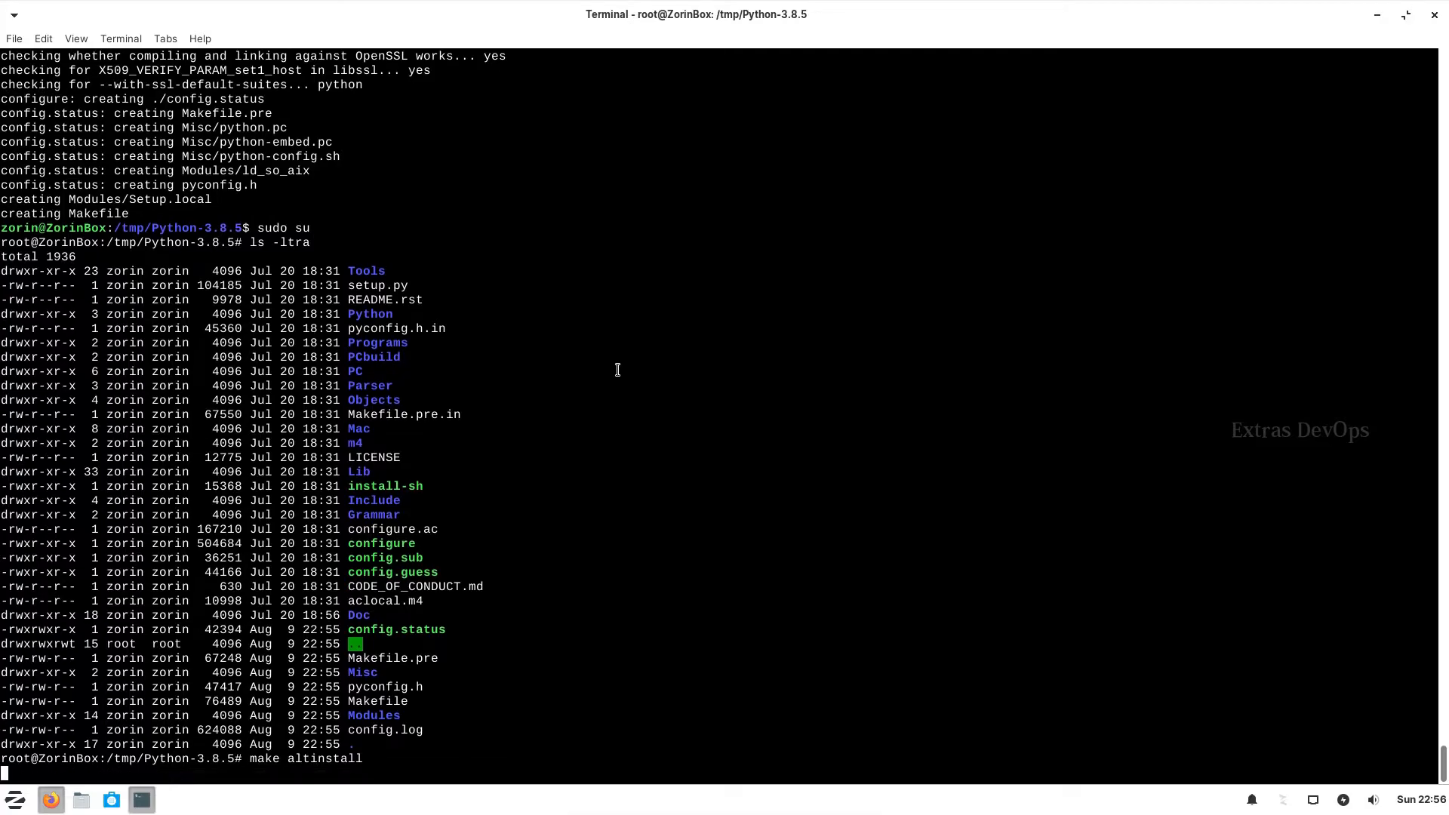
key(Return)
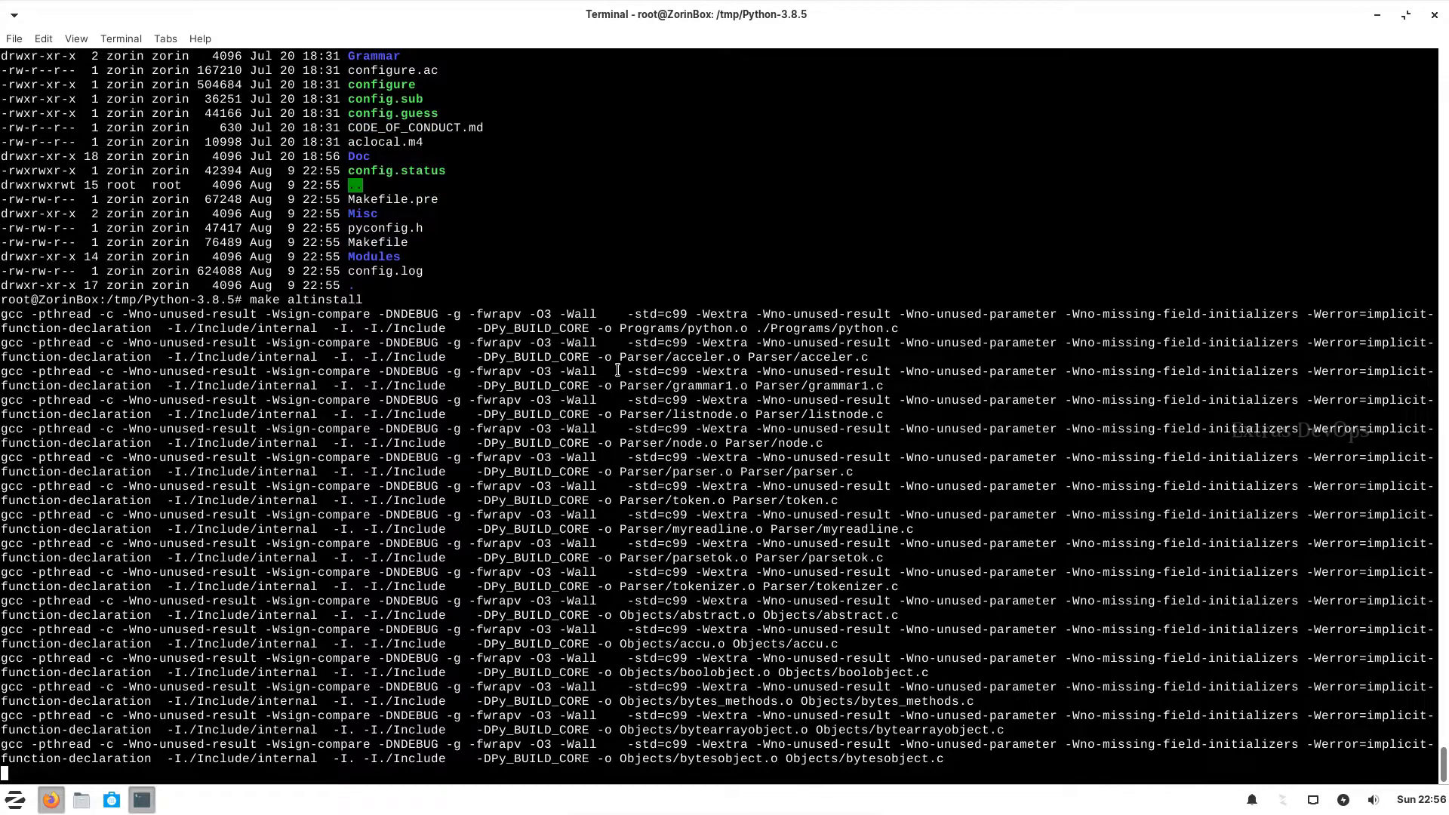
scroll(down, 3)
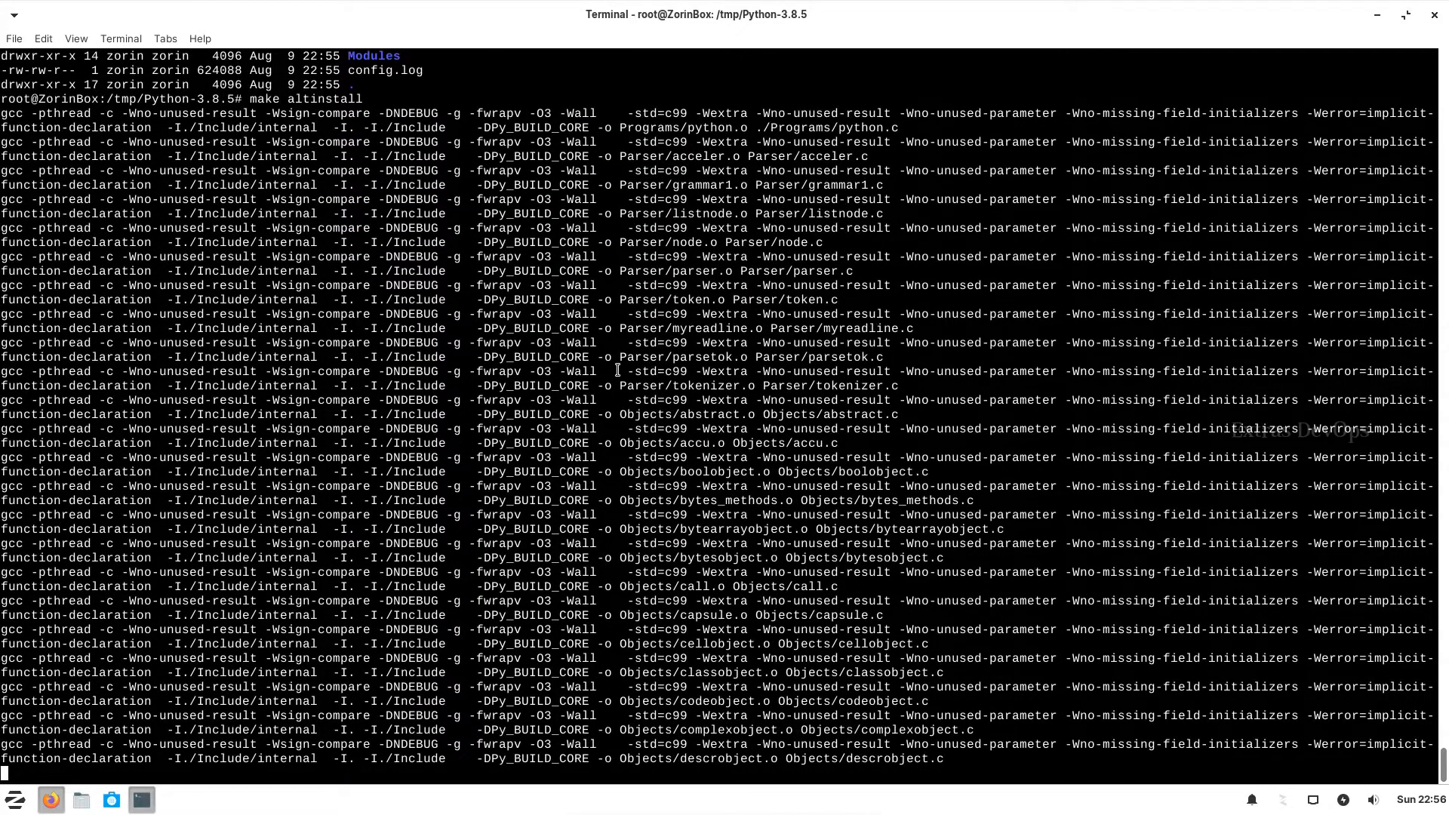
scroll(down, 3)
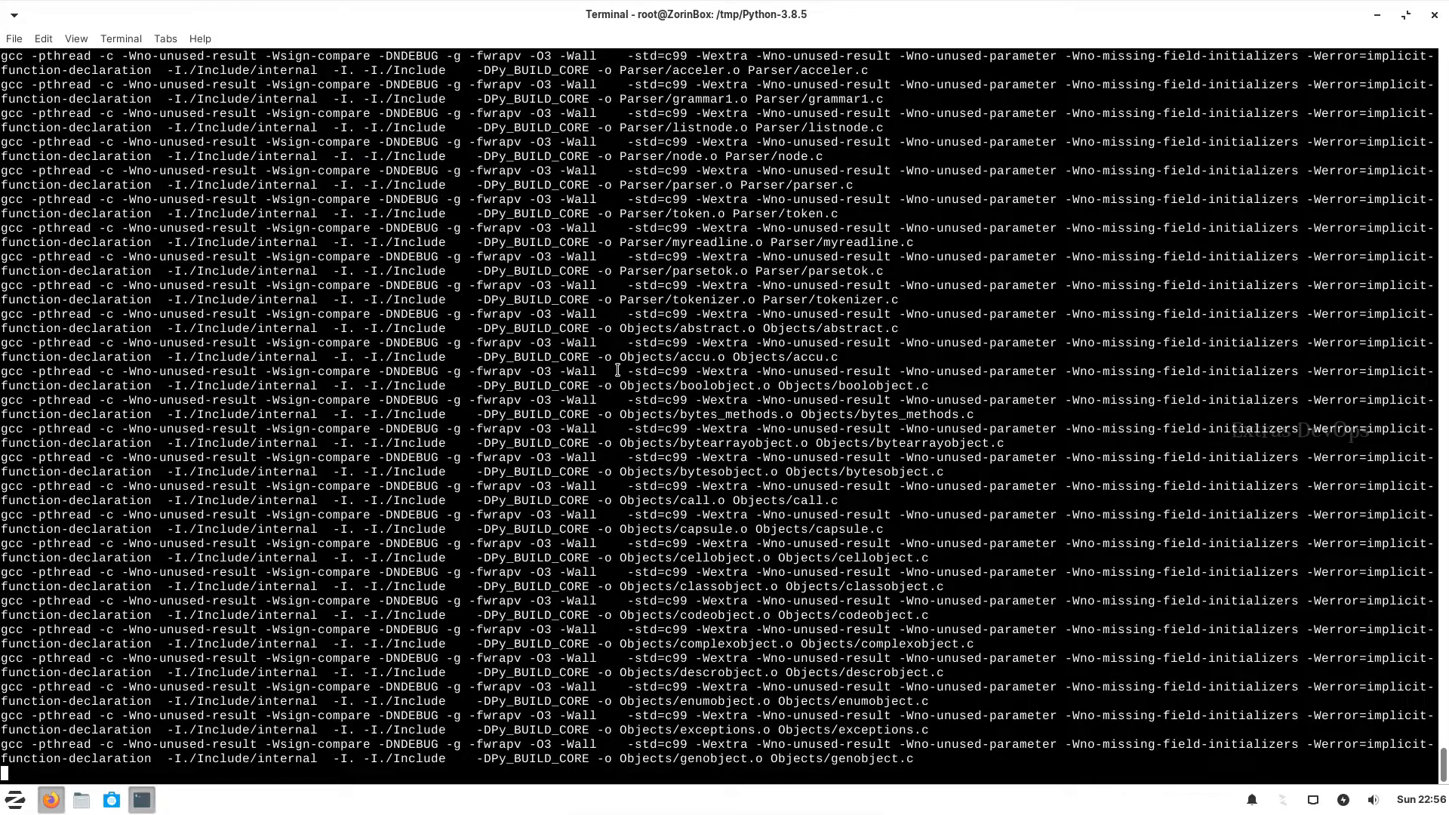
scroll(down, 3)
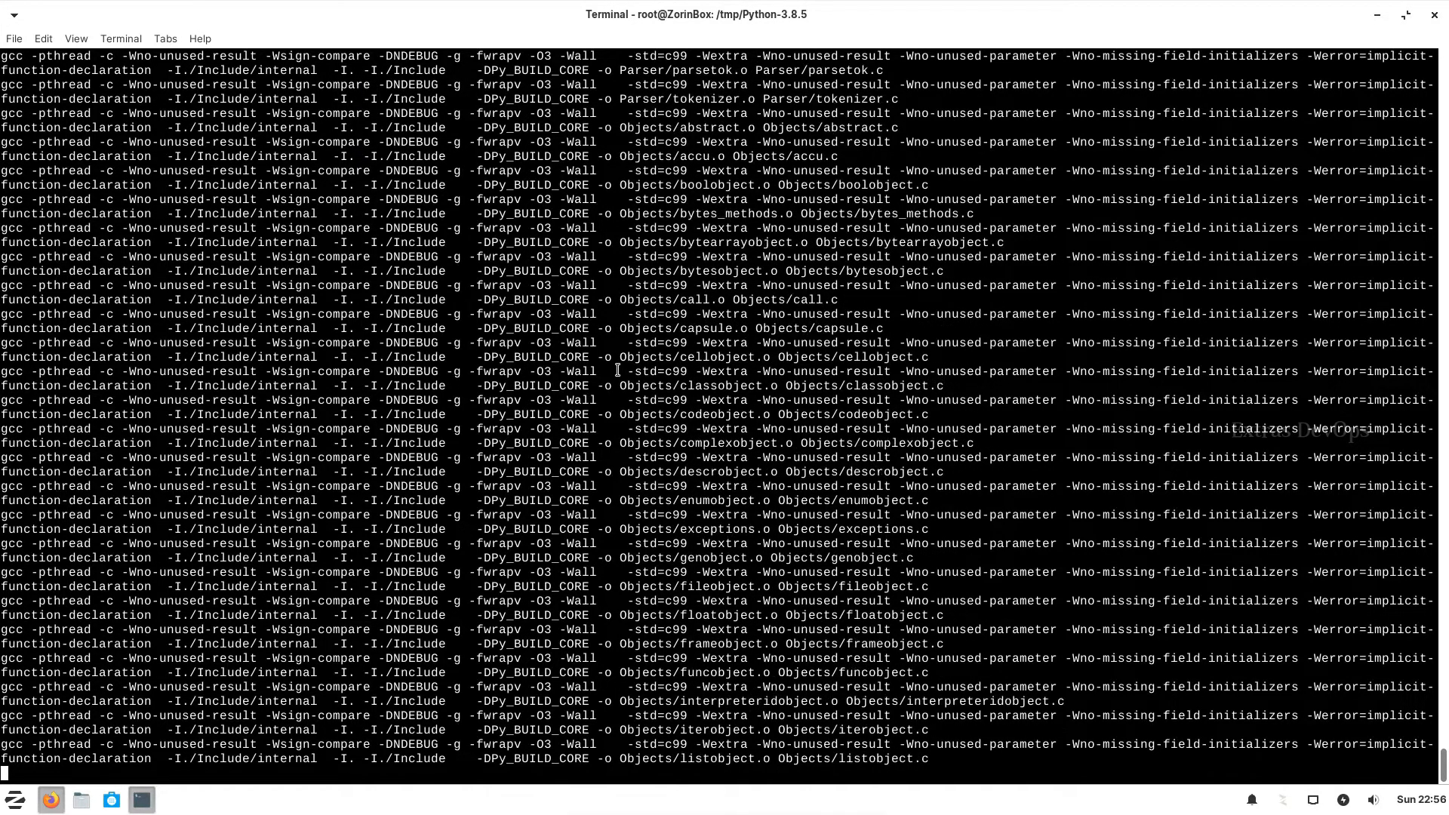
scroll(down, 3)
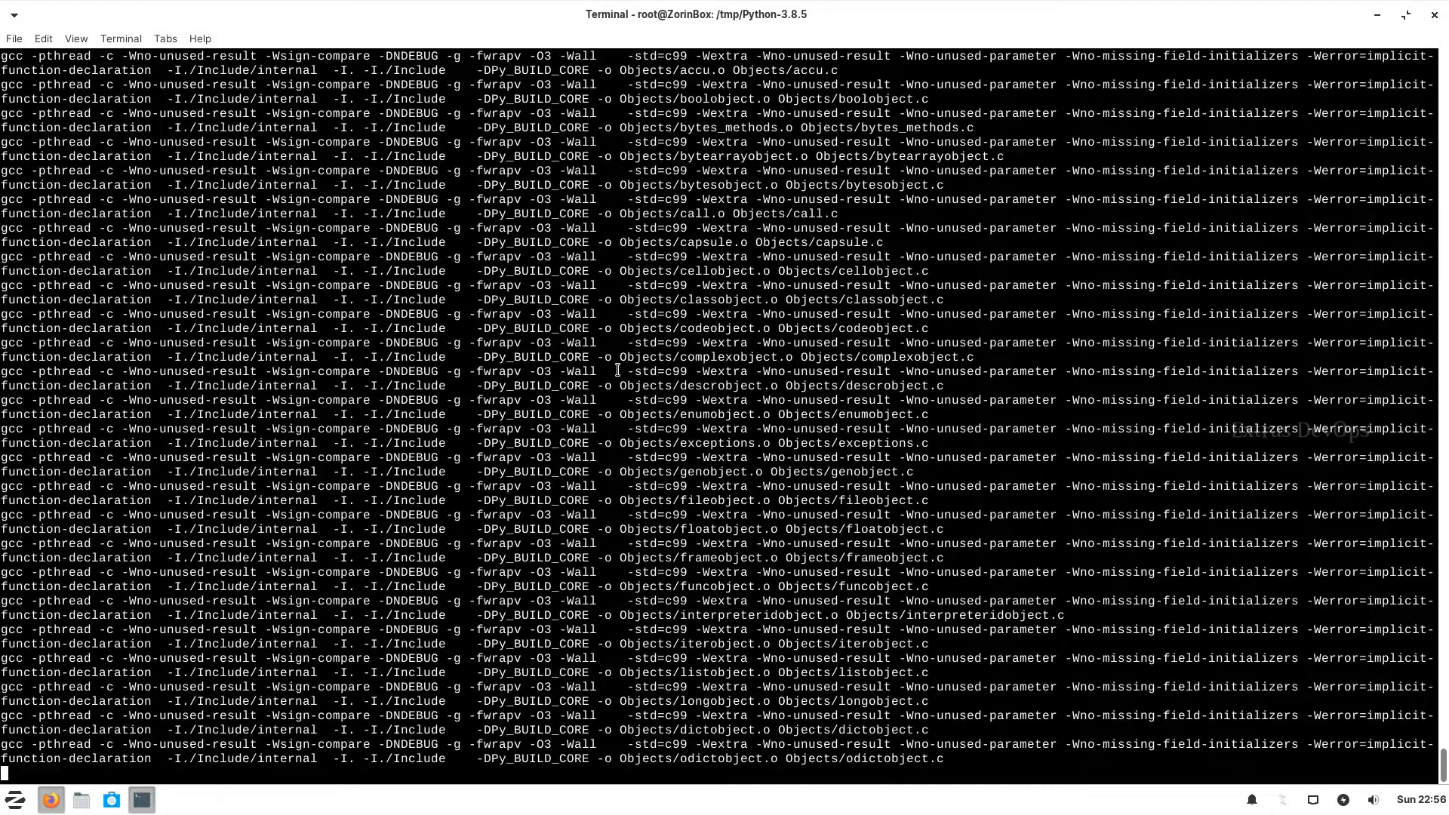
scroll(down, 3)
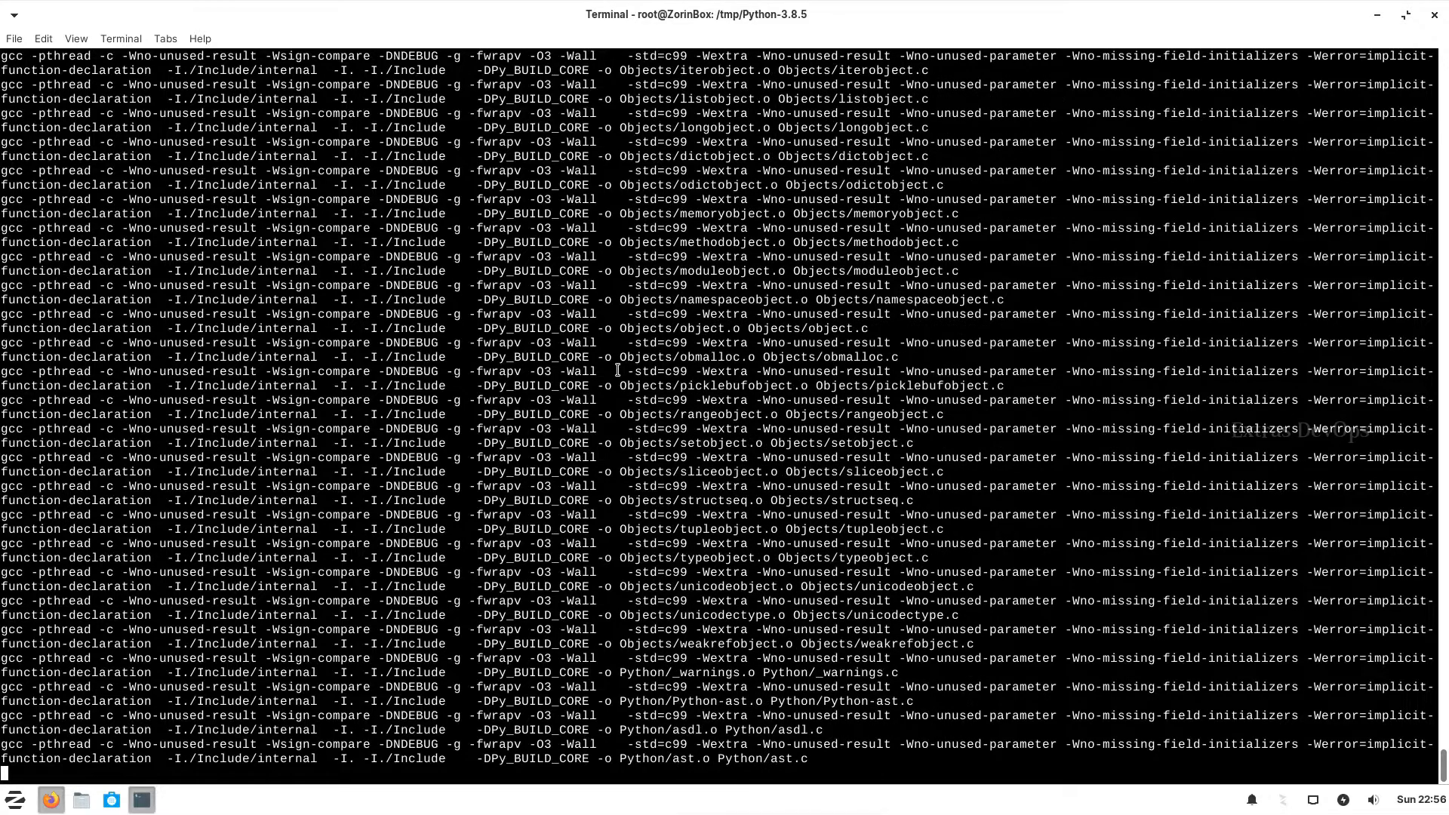
scroll(down, 3)
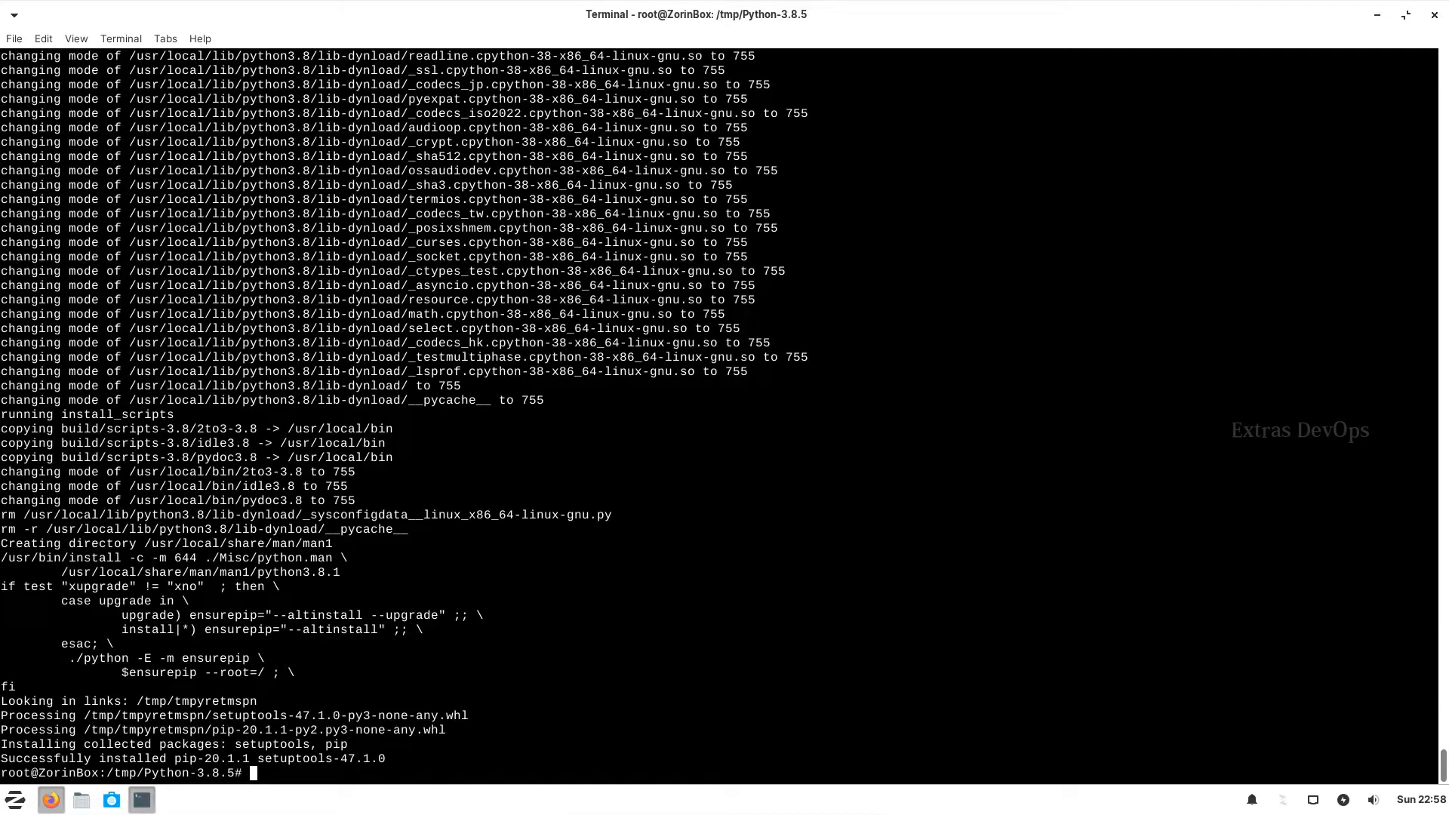
Check python3 --version (3.6.9) and python3.8 --version (3.8.5), then select python3.8.
text(python3 --version)
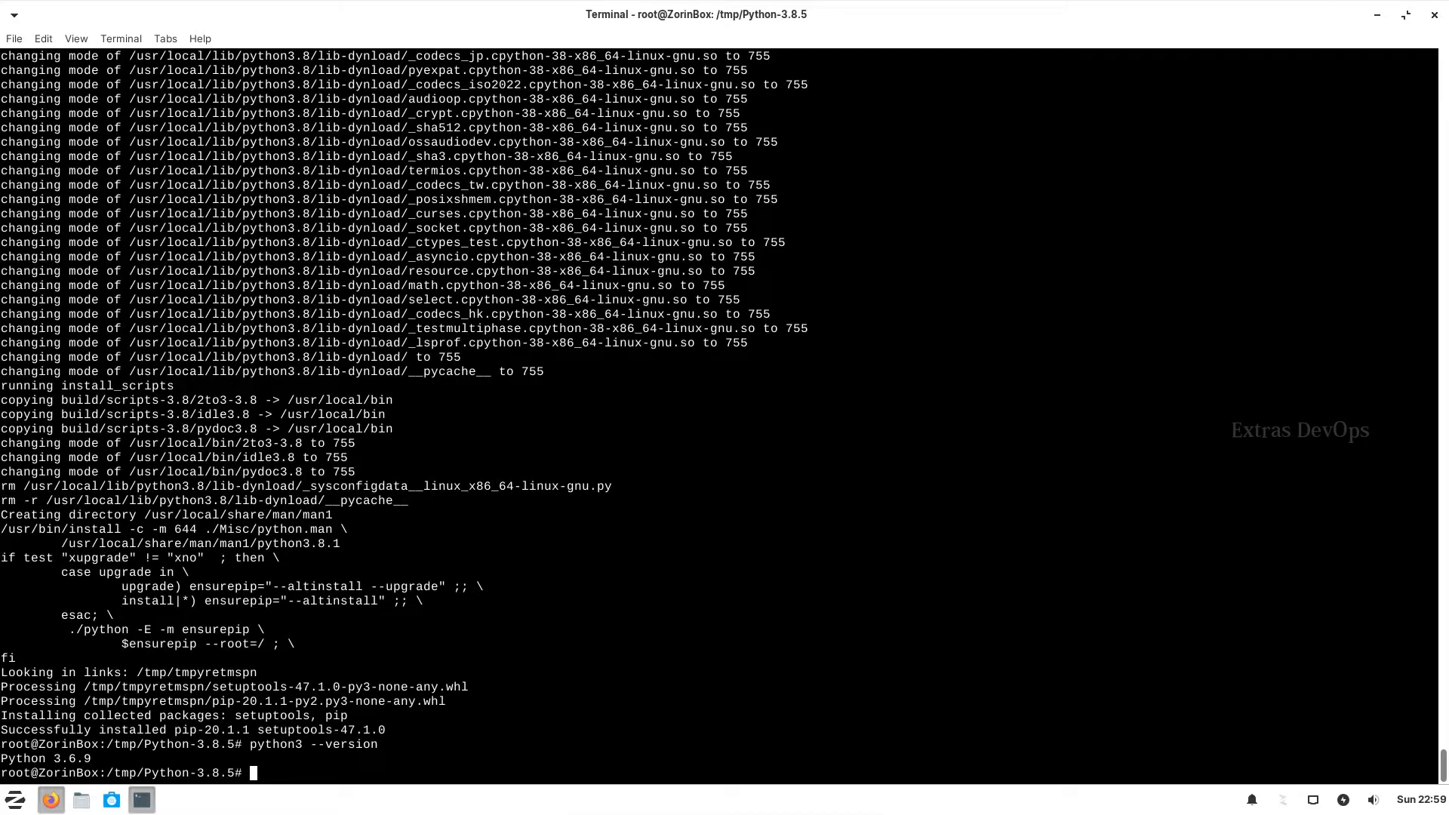
text(python3.8)
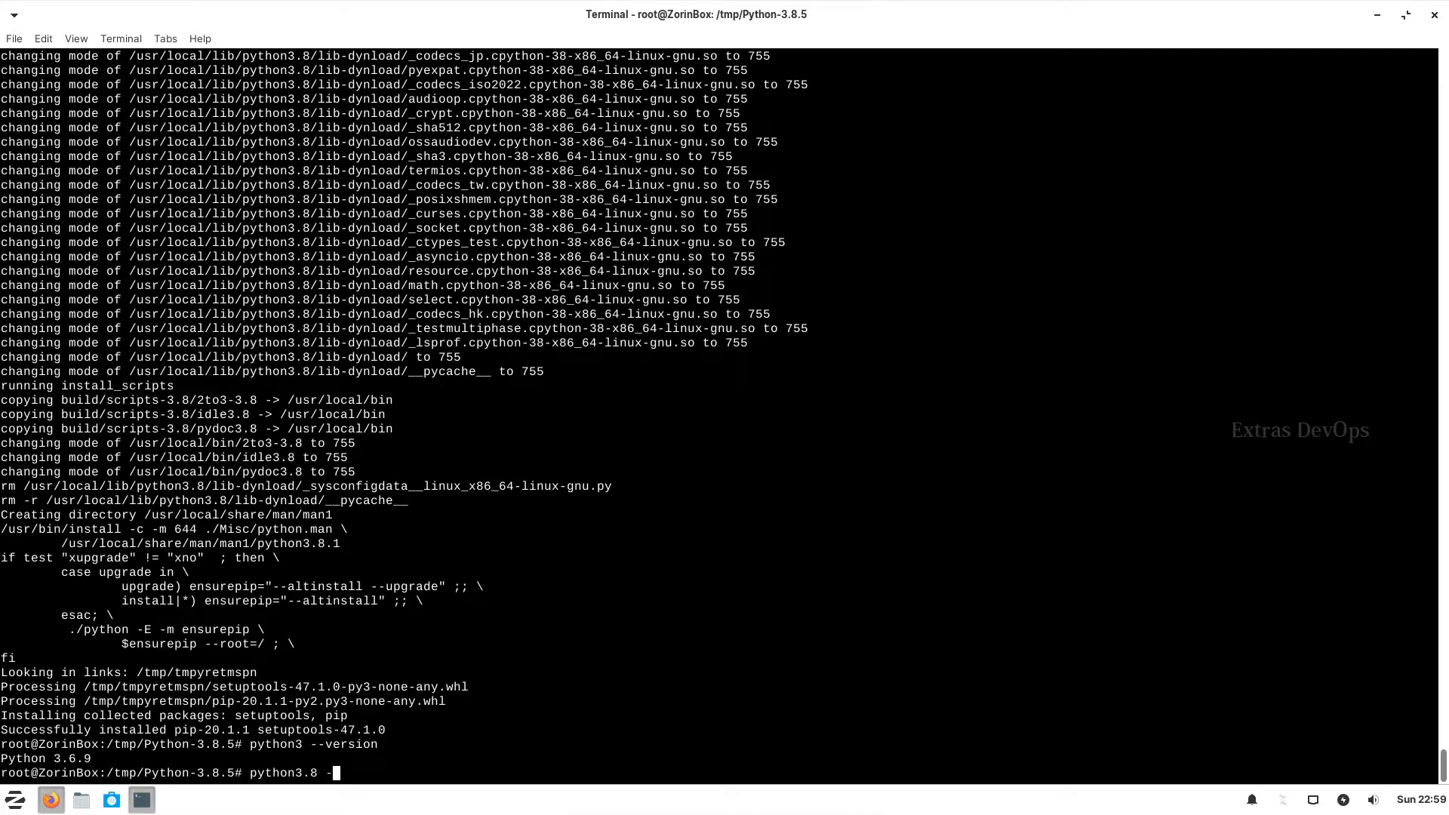
text(-version)
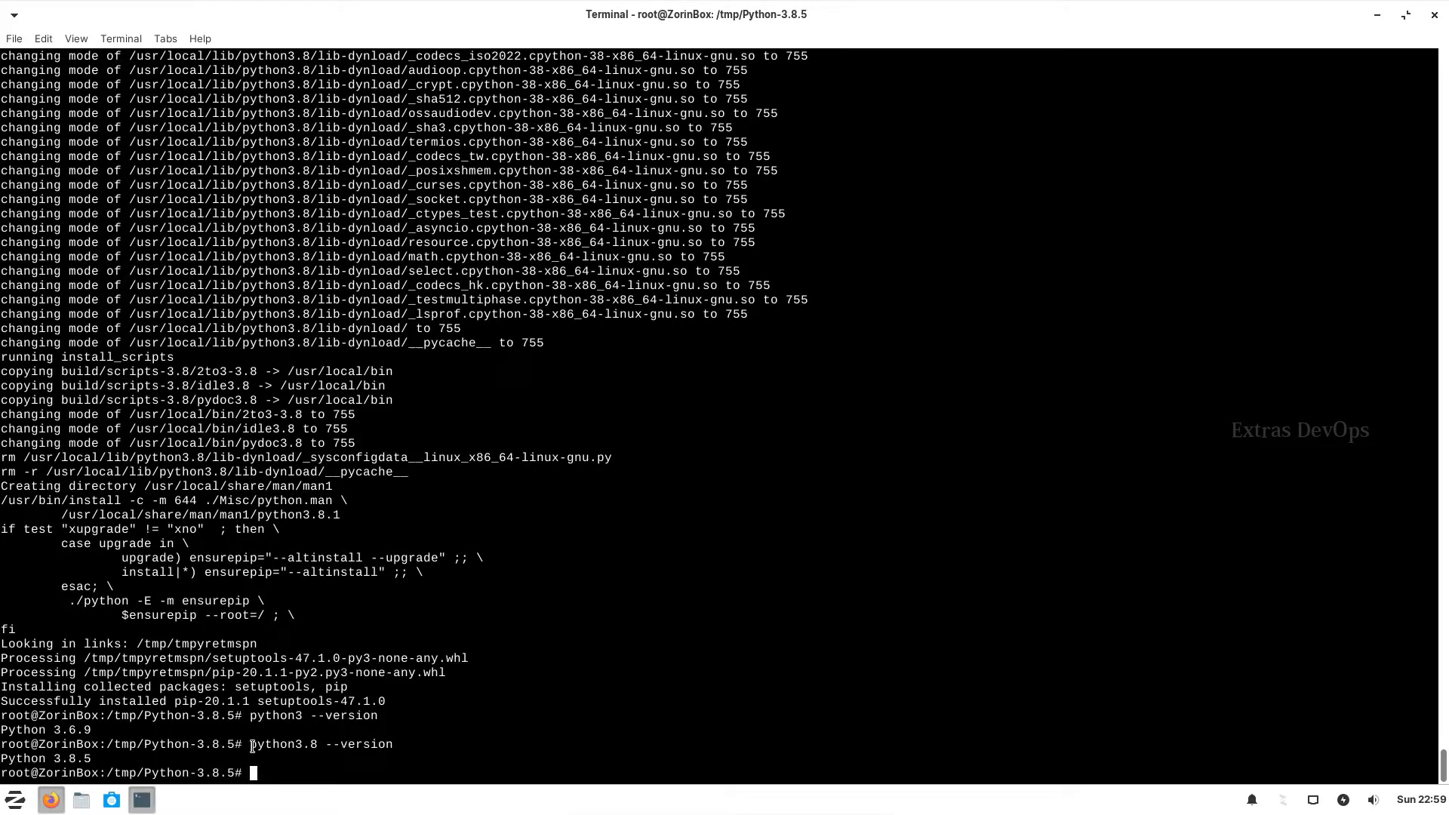
double_click(282, 745)
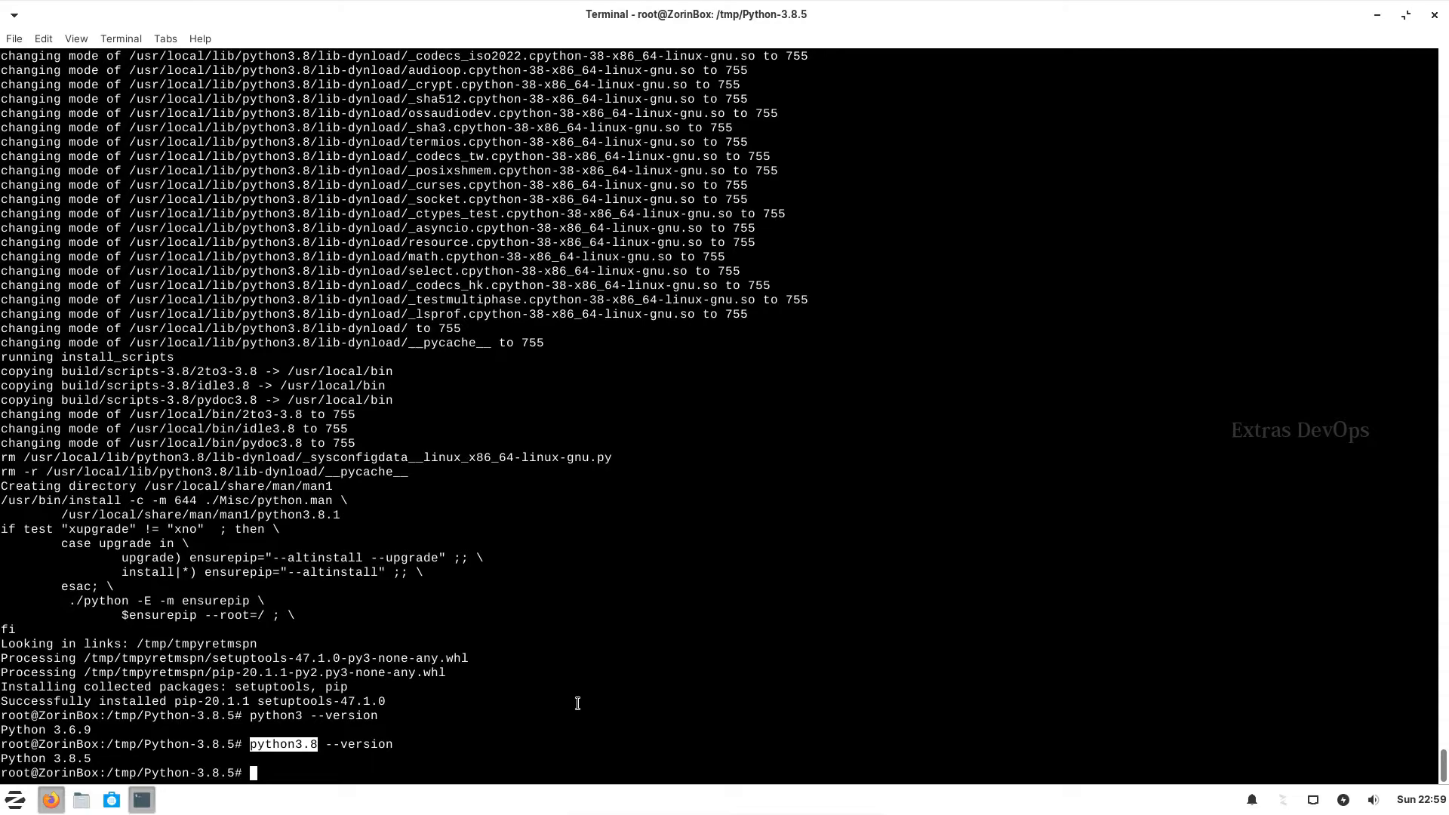
Run which python3.8 to locate the interpreter at /usr/local/bin/python3.8.
text(which)
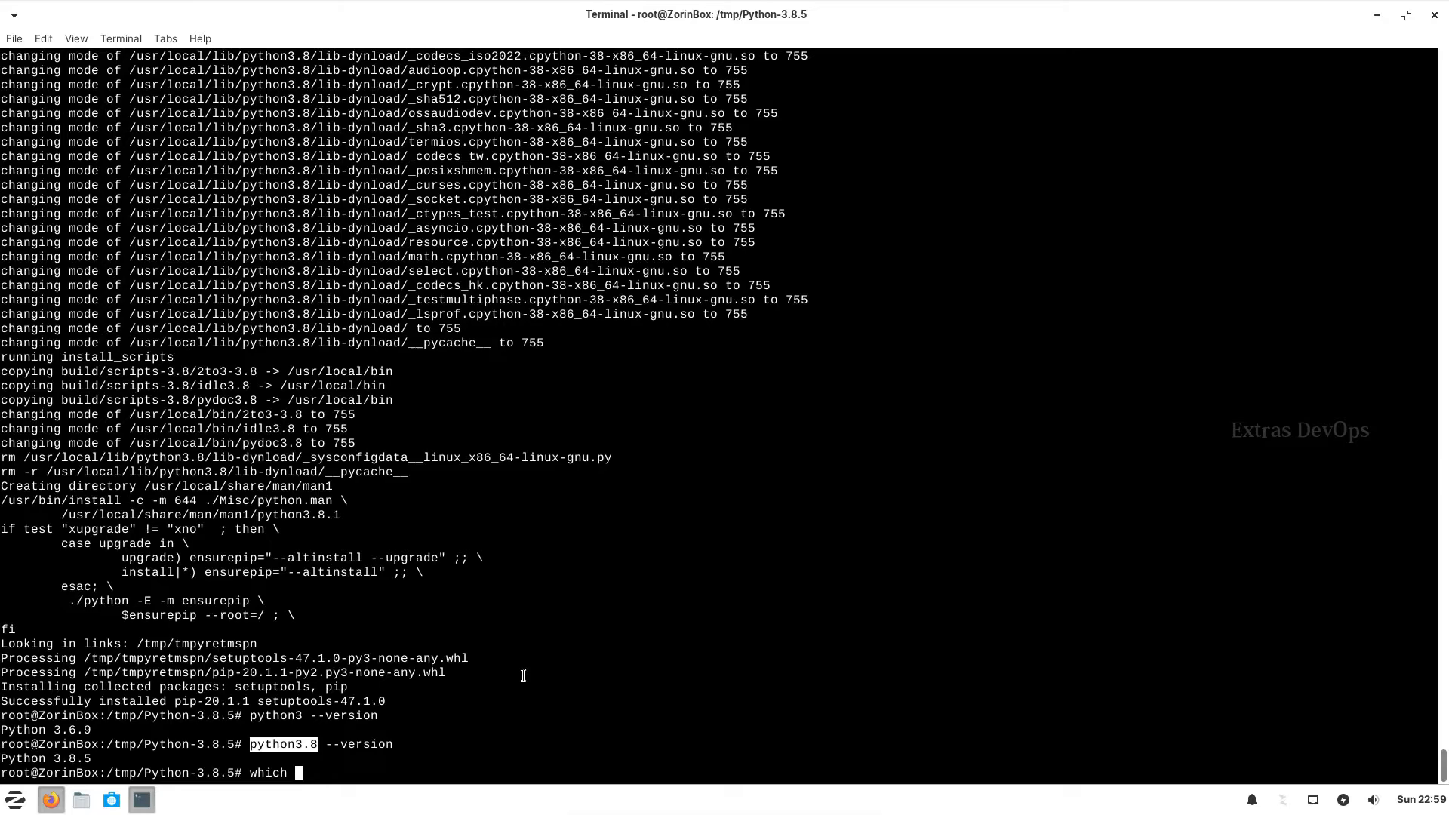
text(python)
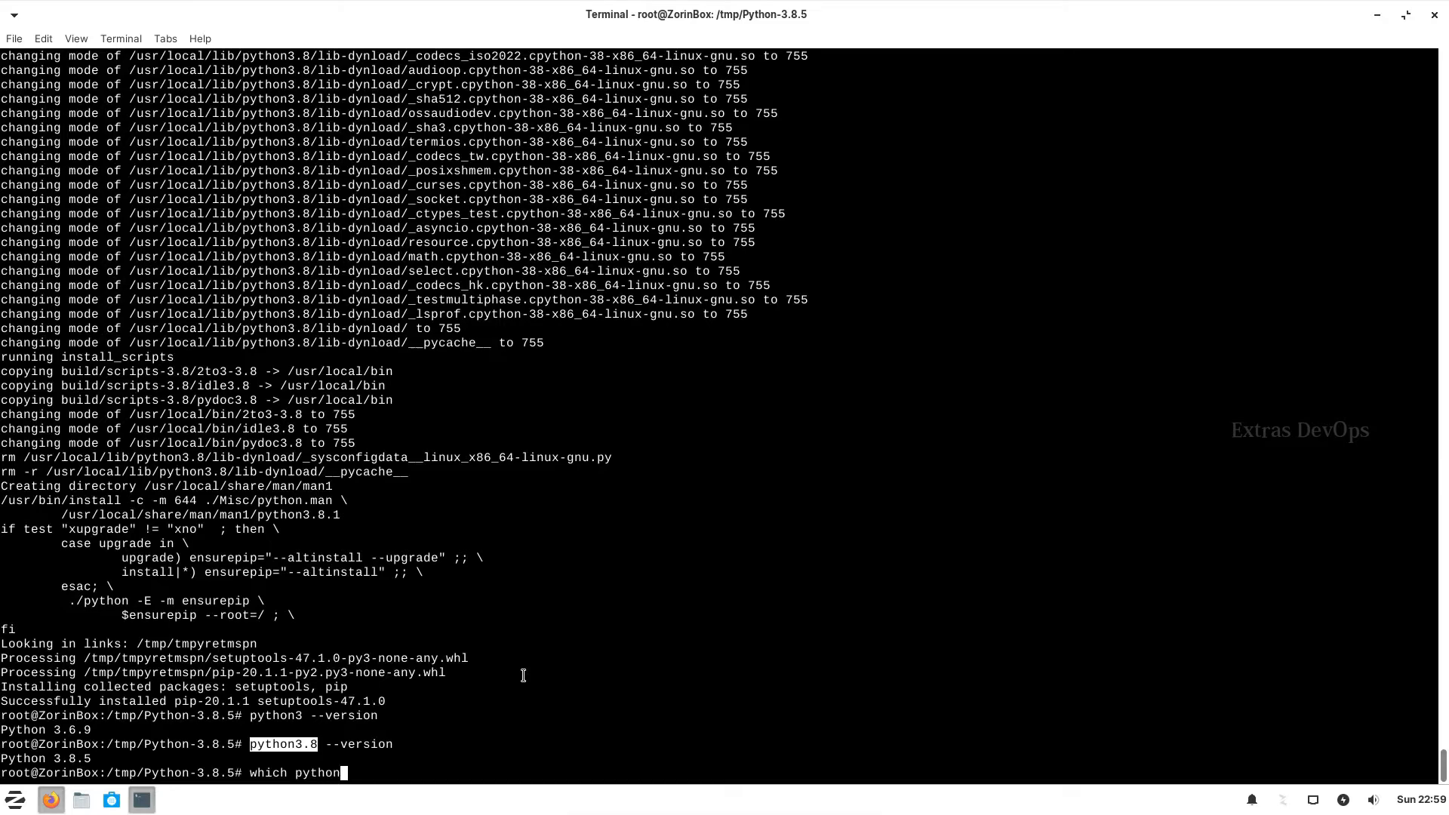
text(3.8)
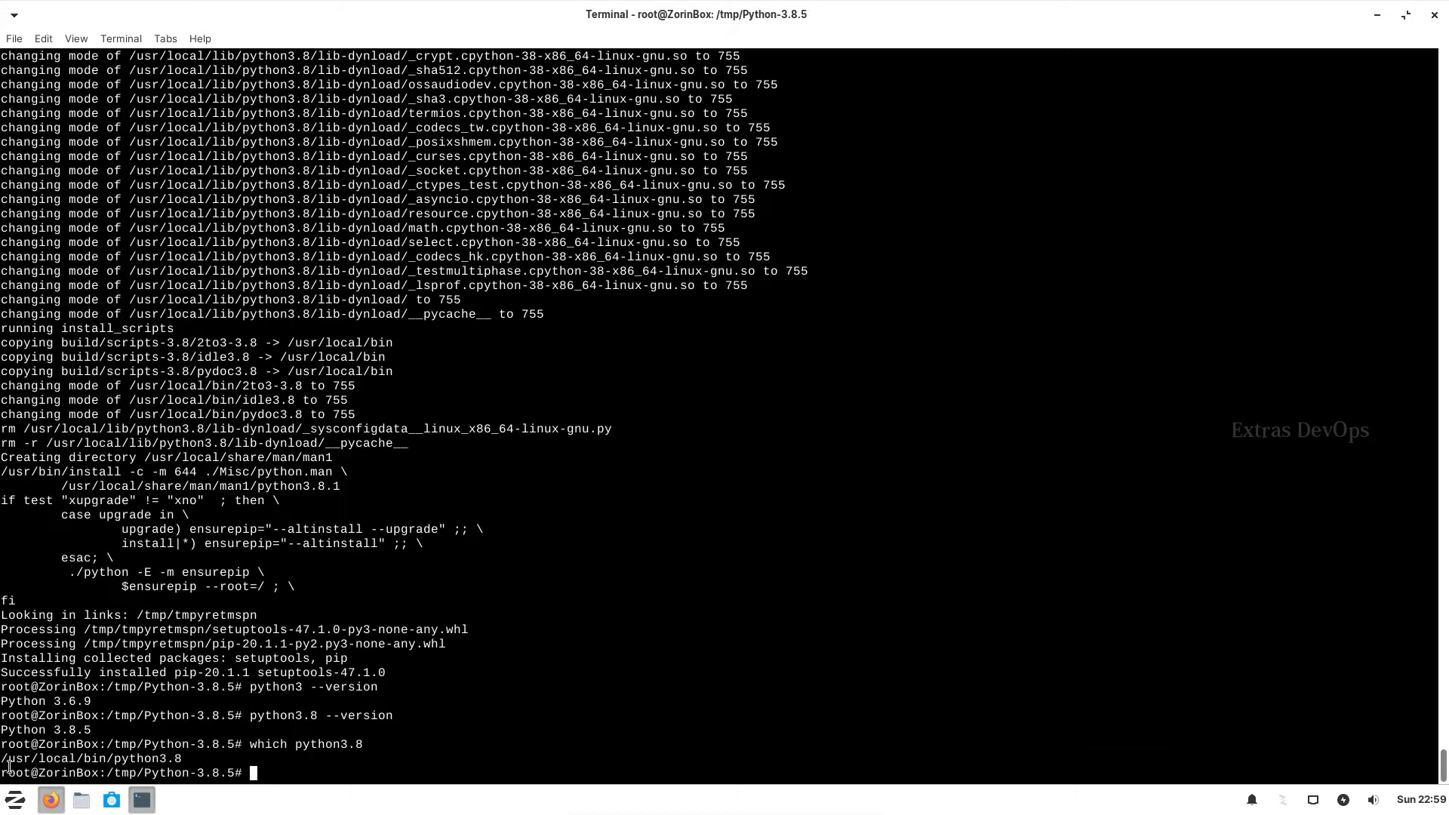
Bring up the context menu to copy the /usr/local/bin/python3.8 path.
right_click(184, 763)
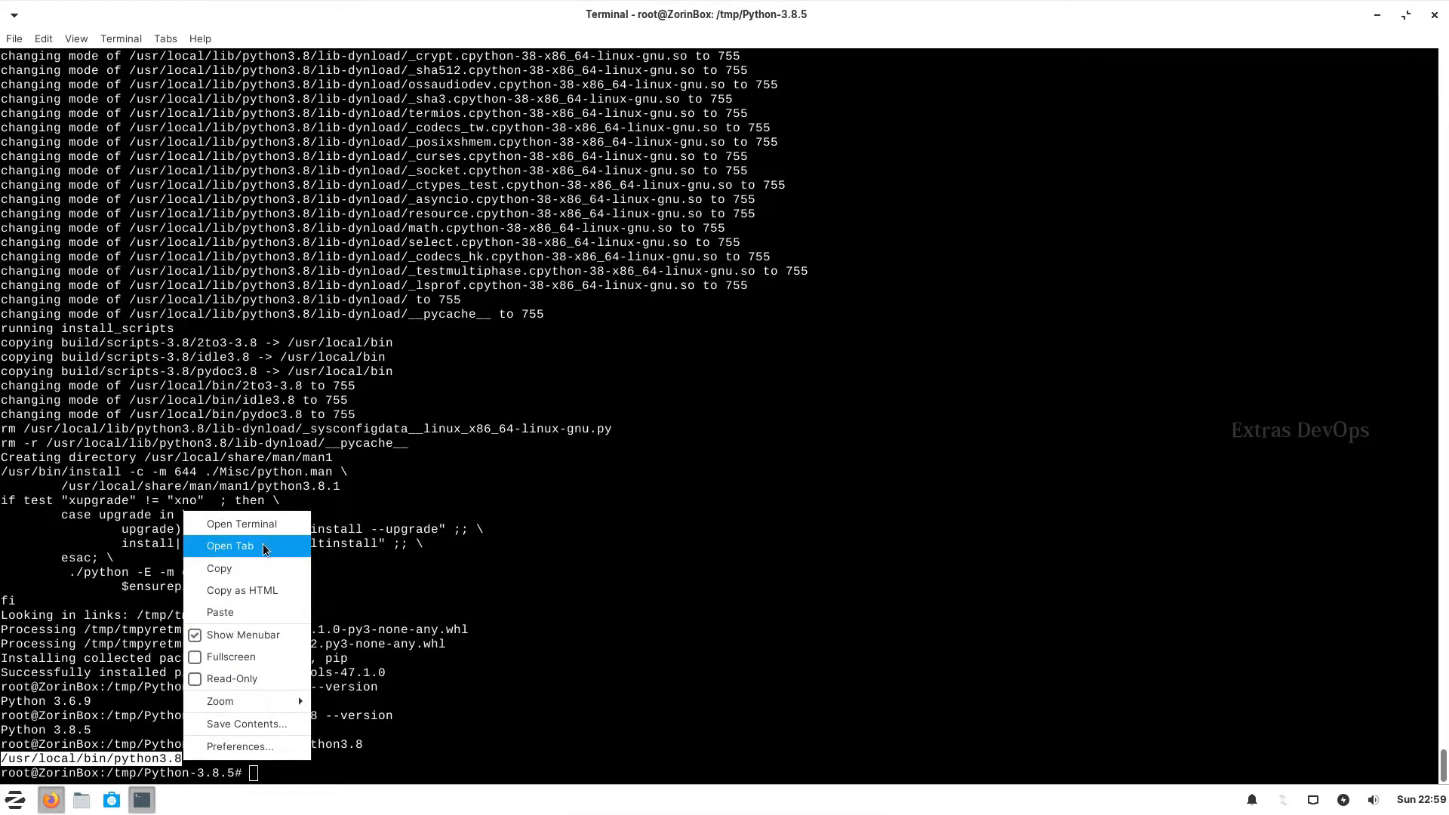
click(498, 691)
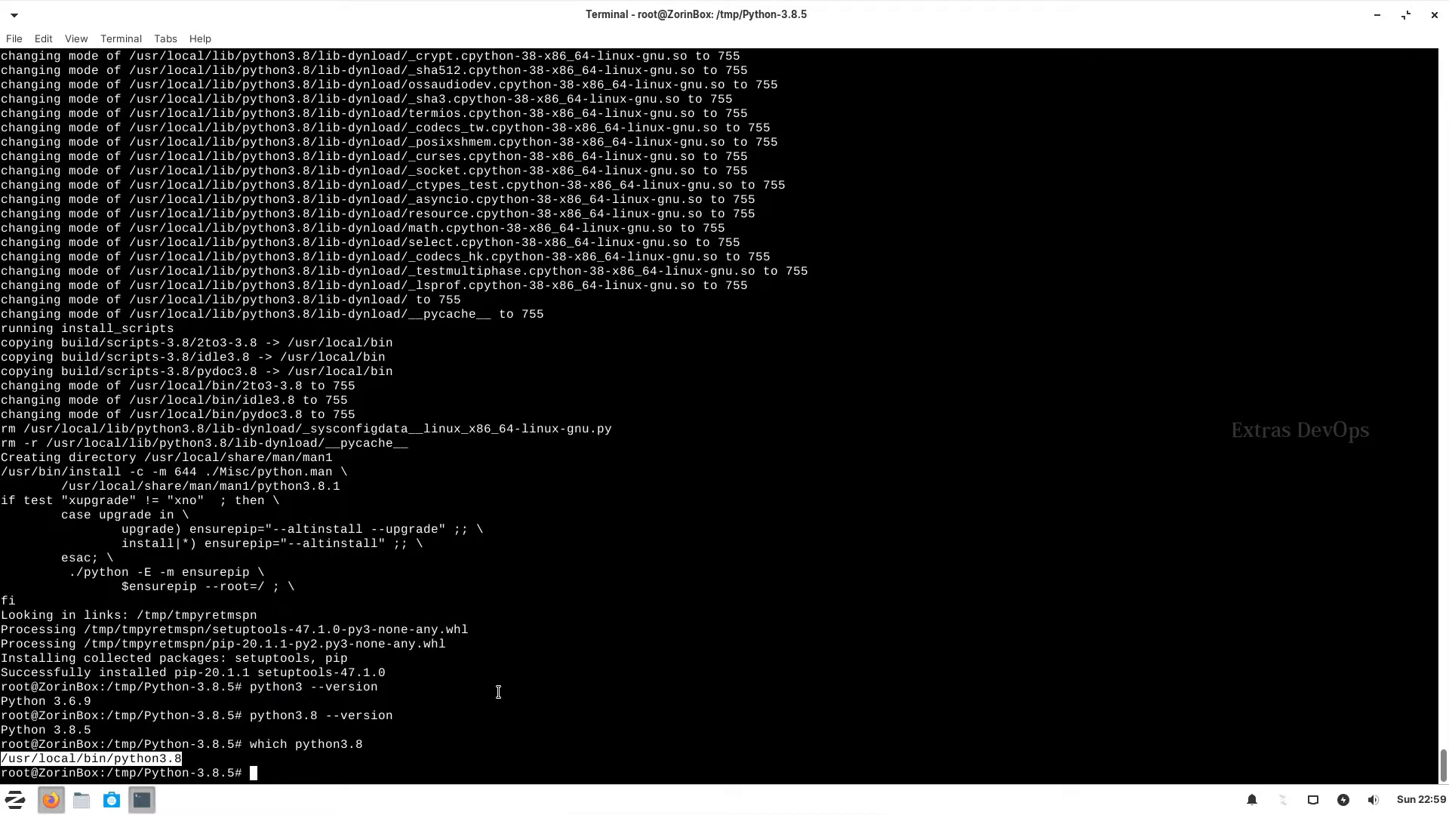
right_click(409, 695)
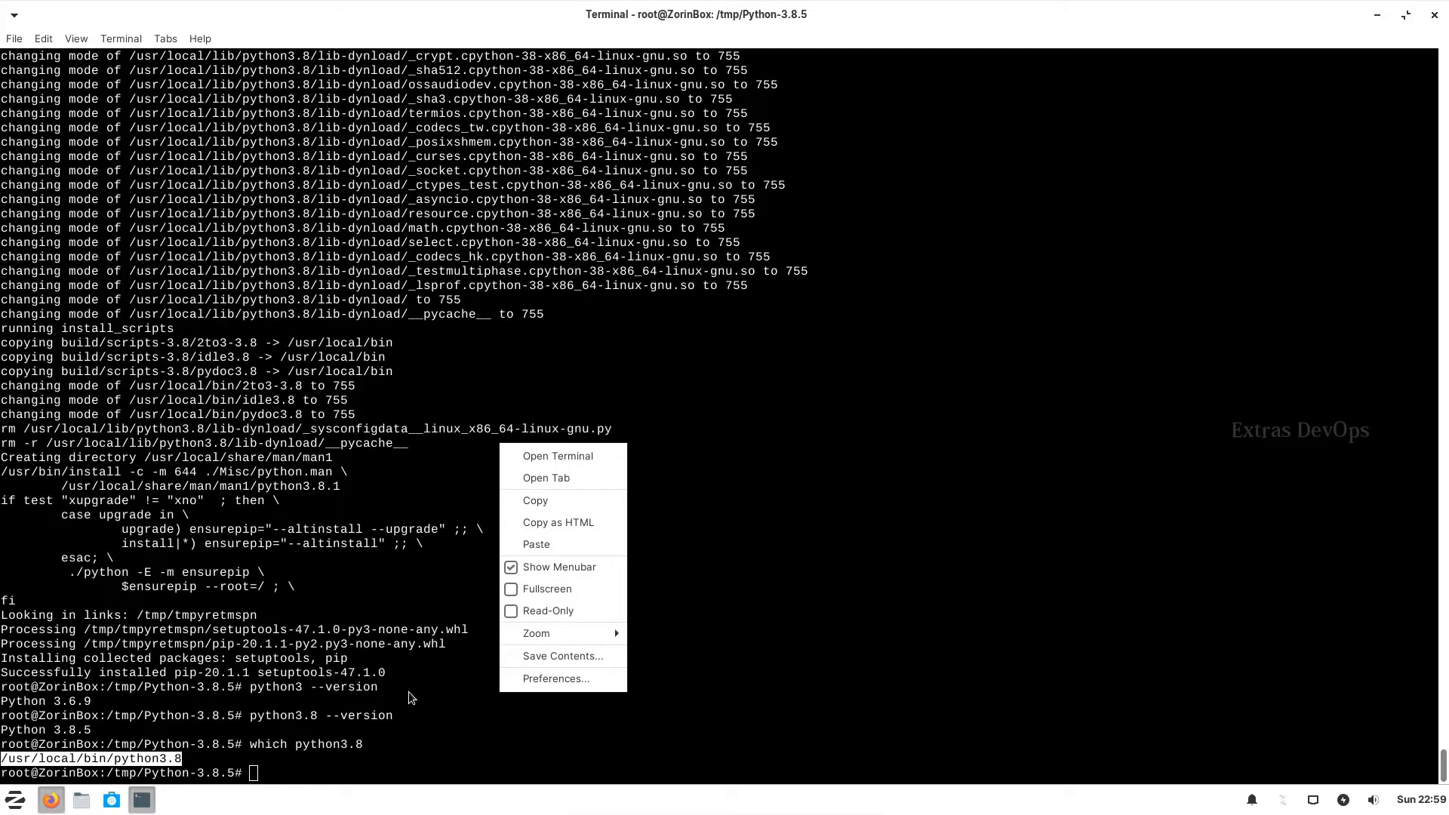
click(342, 761)
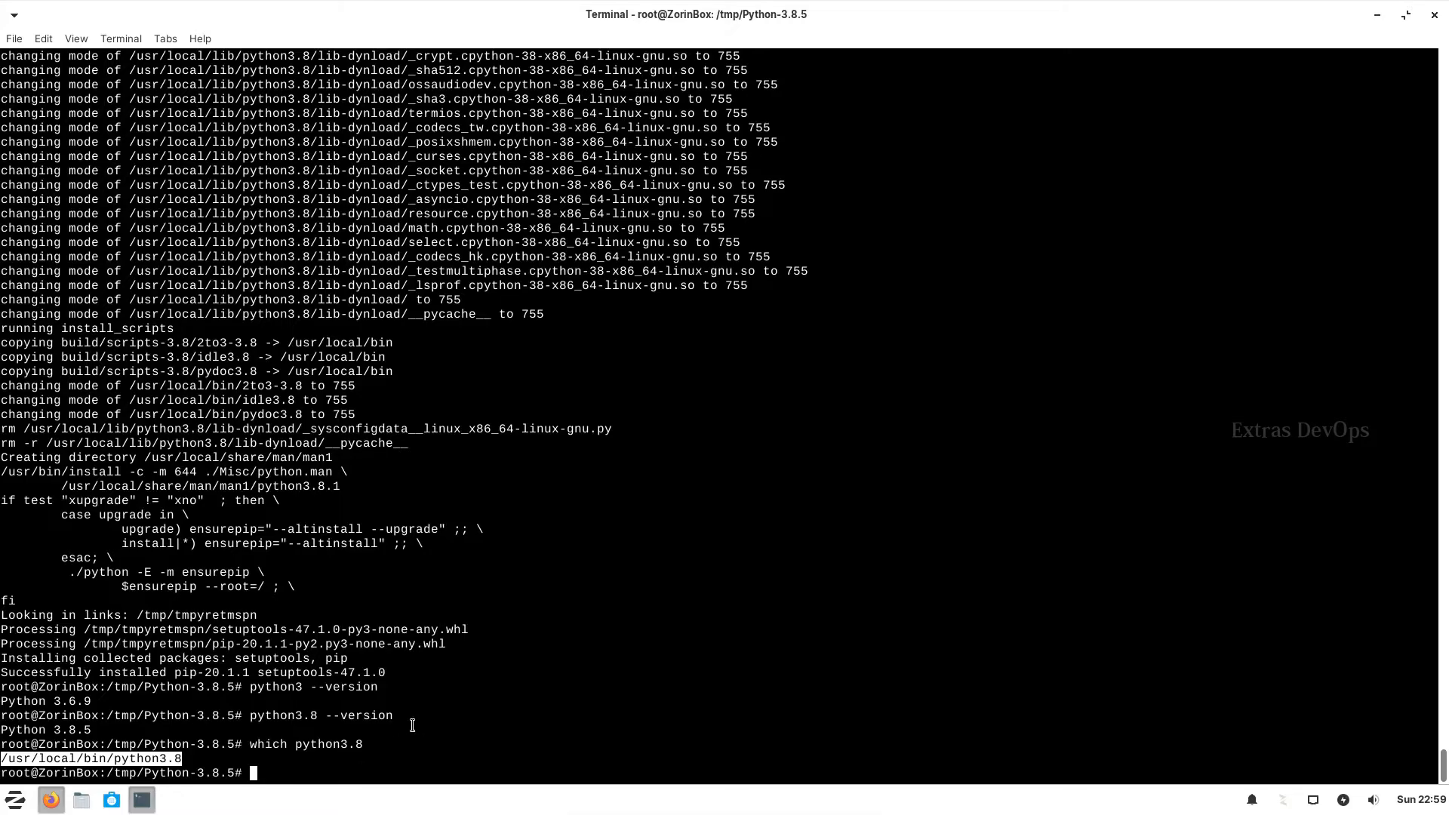
right_click(384, 755)
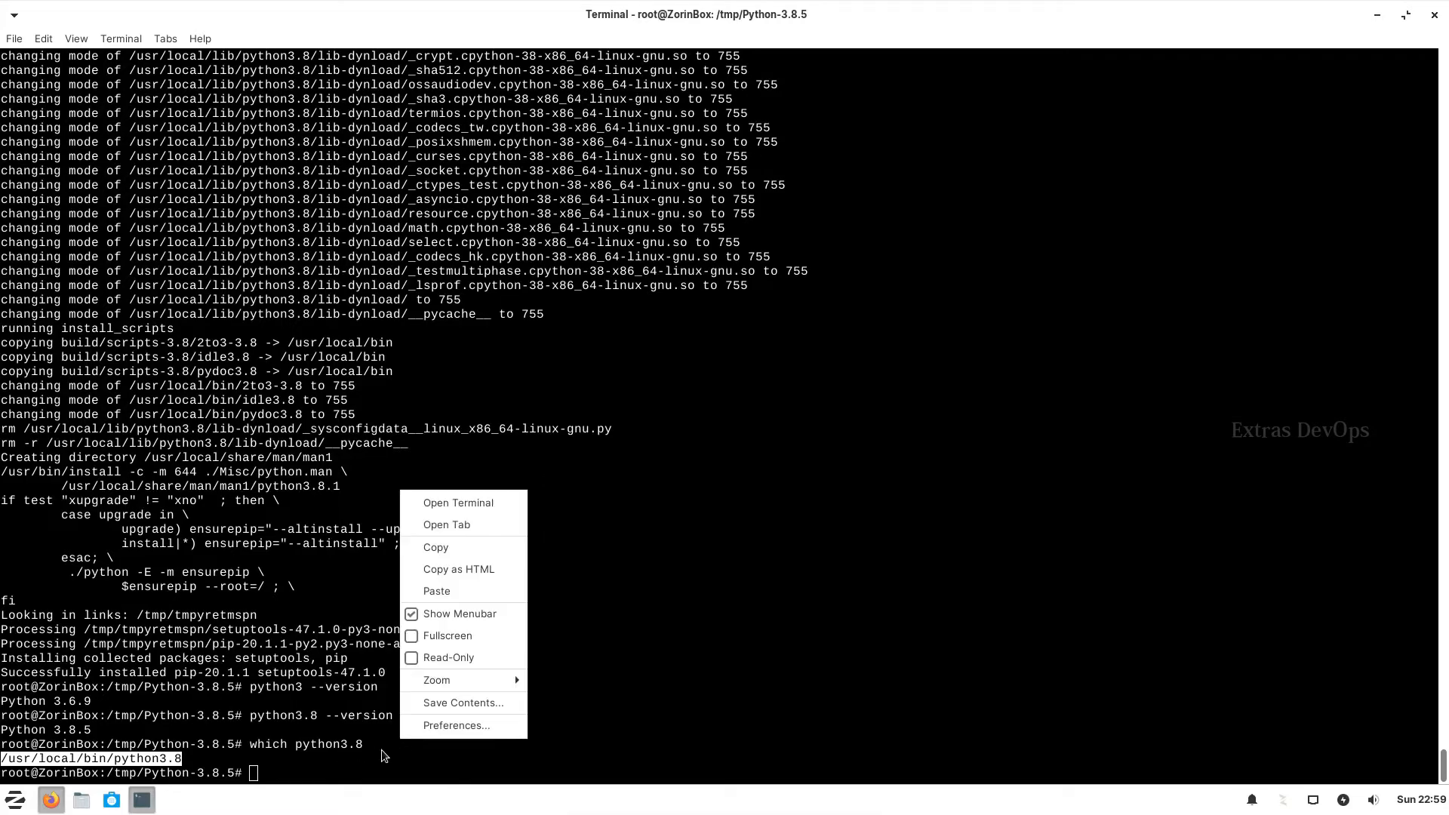
mouse_move(462, 547)
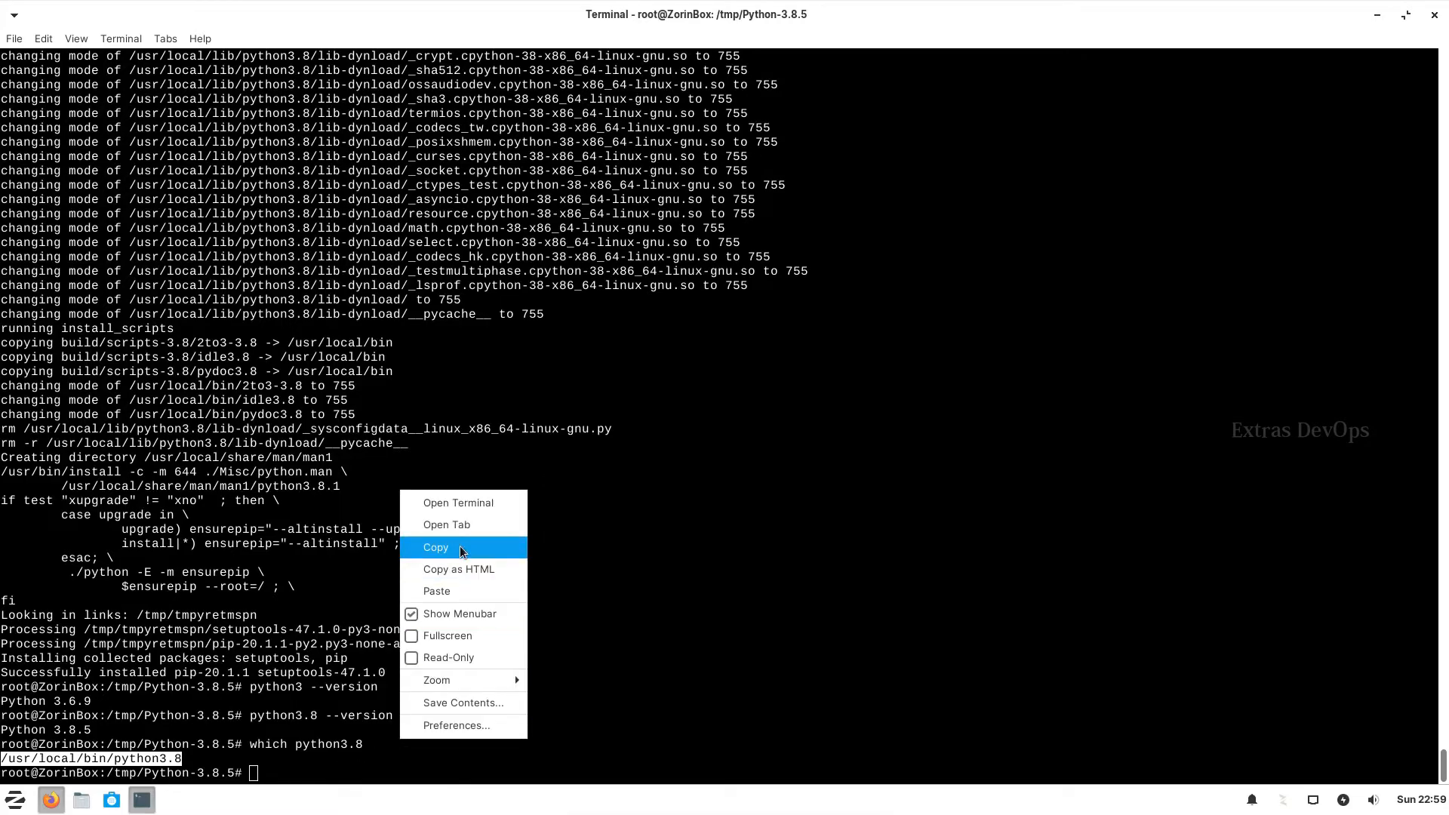